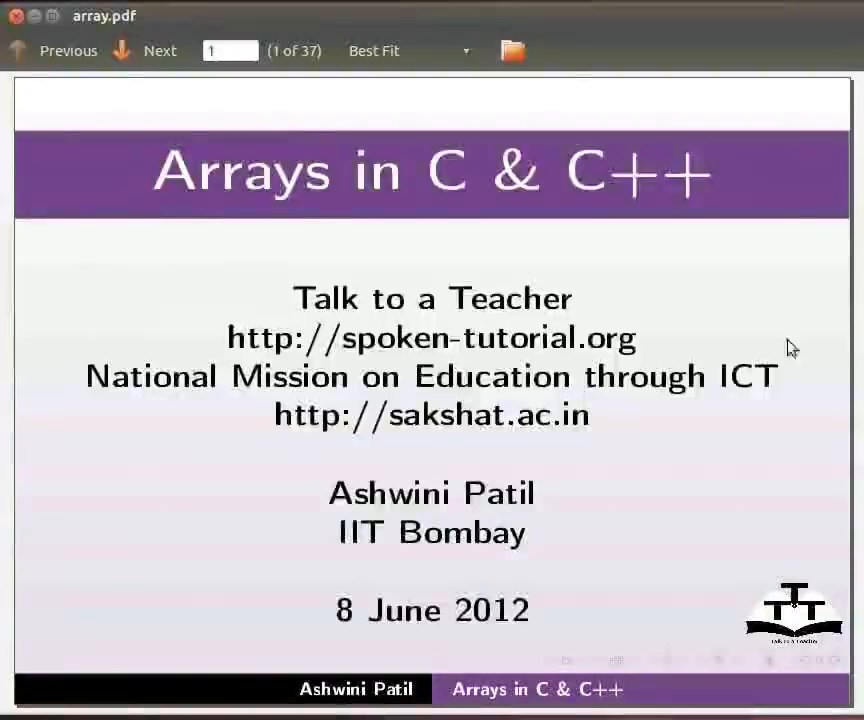
{"action": "mouse_move", "coordinate": [844, 328]}
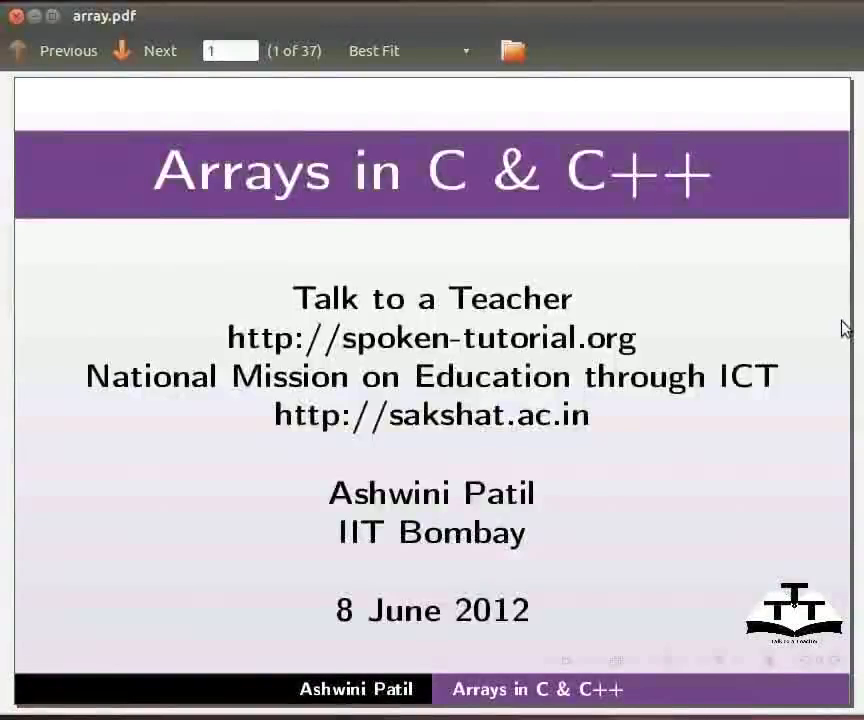
Advance to Learning Objectives and reveal all five bullets, from Array to common errors.
{"action": "left_click", "coordinate": [160, 50]}
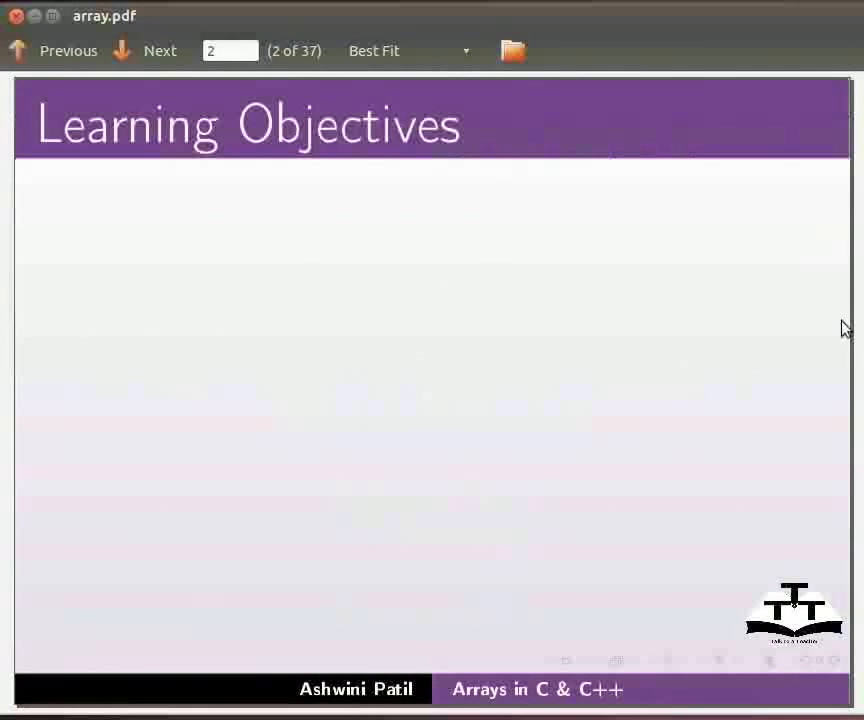
{"action": "left_click", "coordinate": [160, 50]}
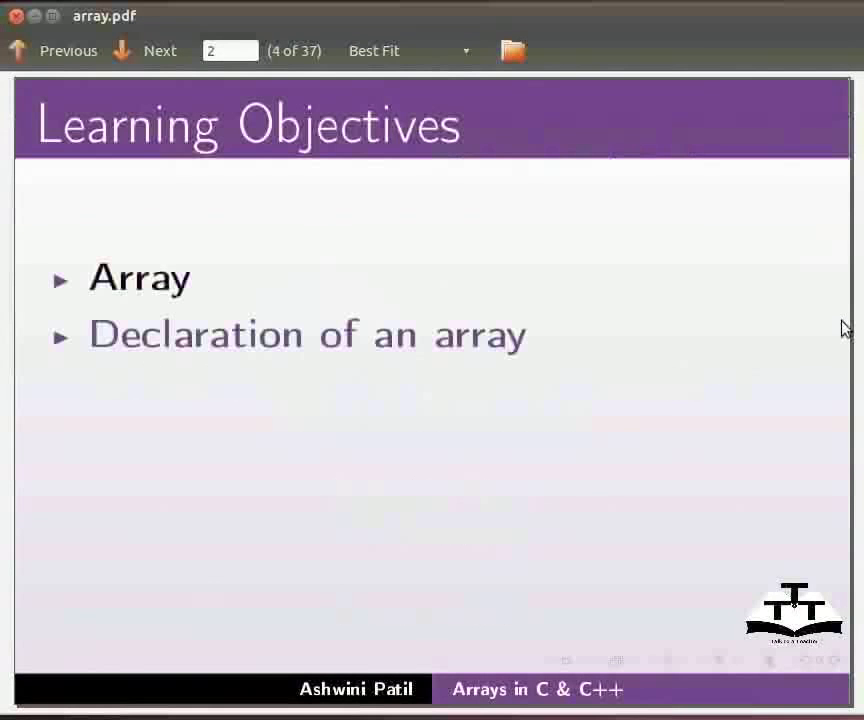
{"action": "left_click", "coordinate": [160, 50]}
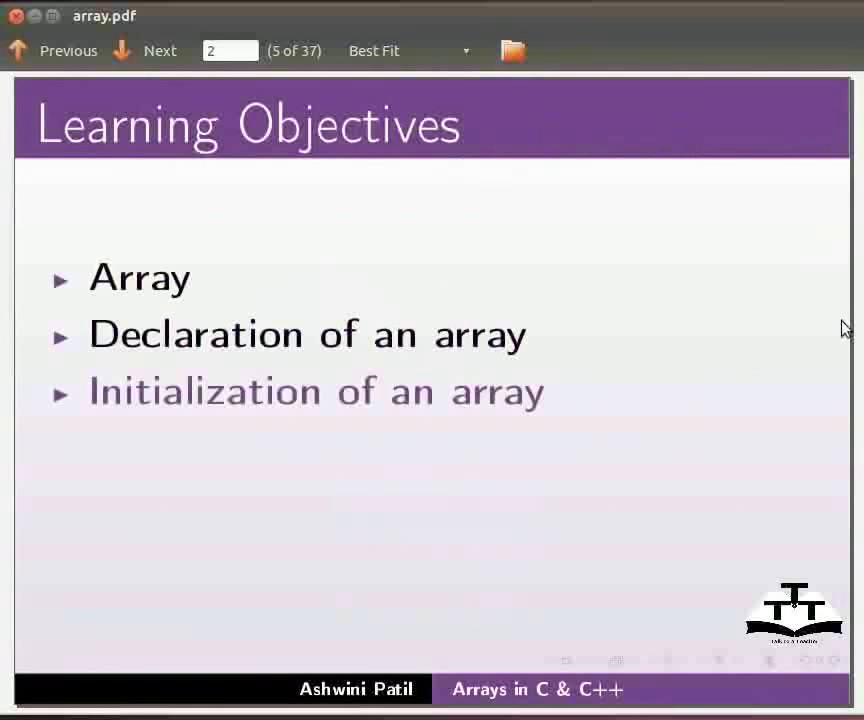
{"action": "left_click", "coordinate": [160, 50]}
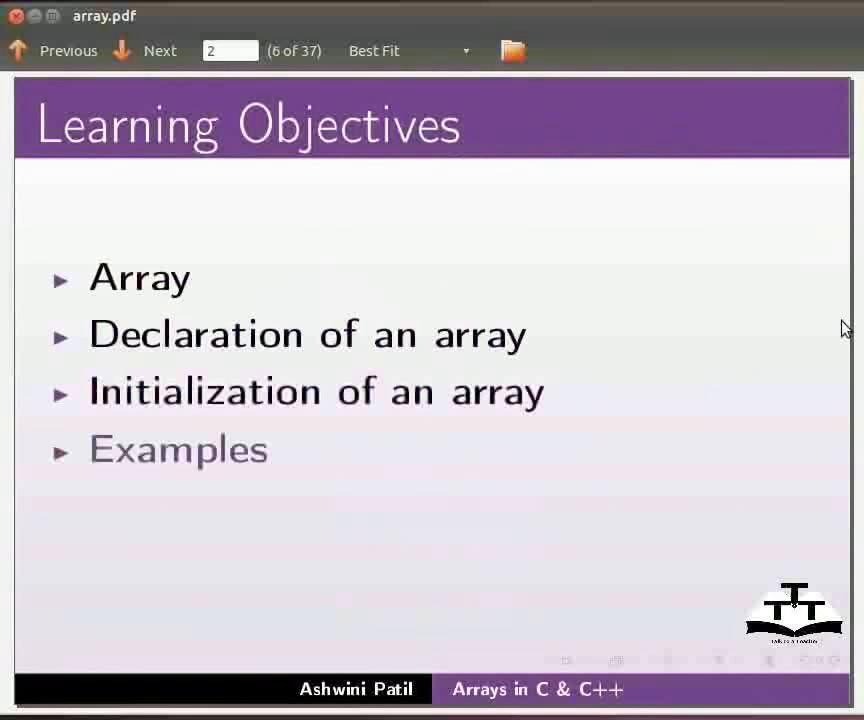
{"action": "left_click", "coordinate": [144, 50]}
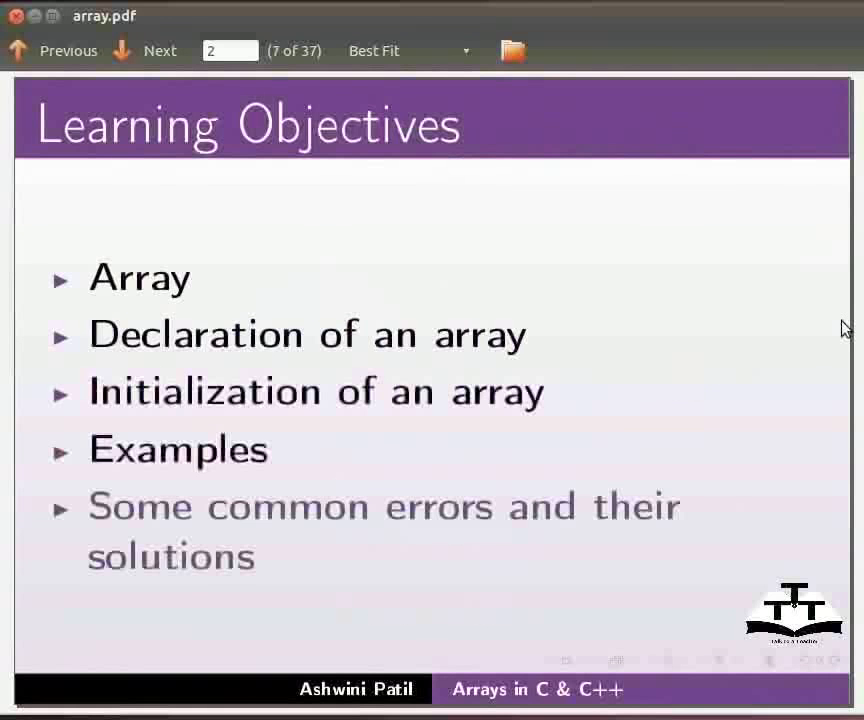
Reveal the Ubuntu 11.04 and gcc/g++ 4.6.1 requirements, then reach the Introduction slide.
{"action": "left_click", "coordinate": [160, 50]}
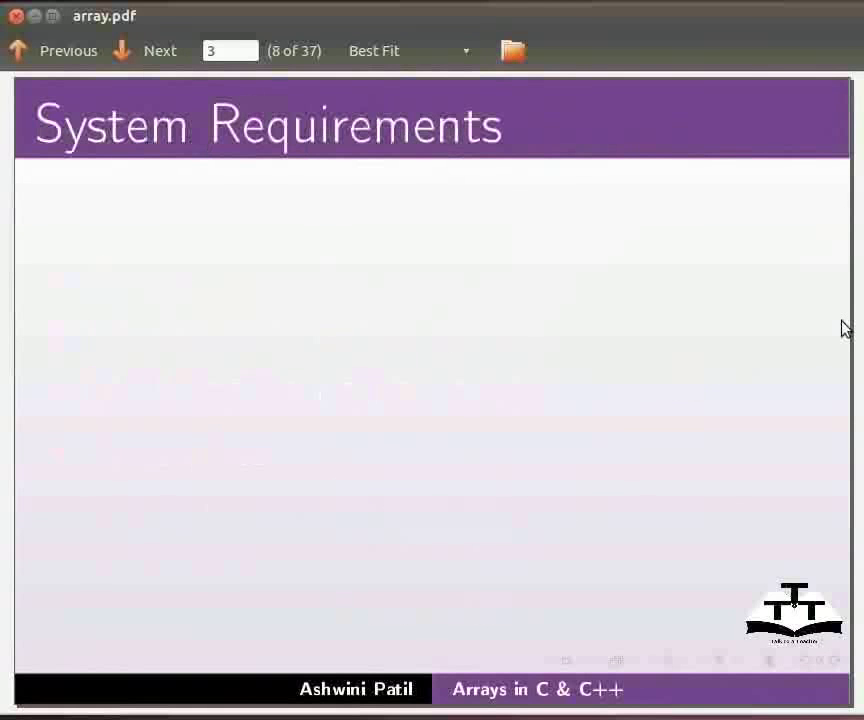
{"action": "left_click", "coordinate": [160, 50]}
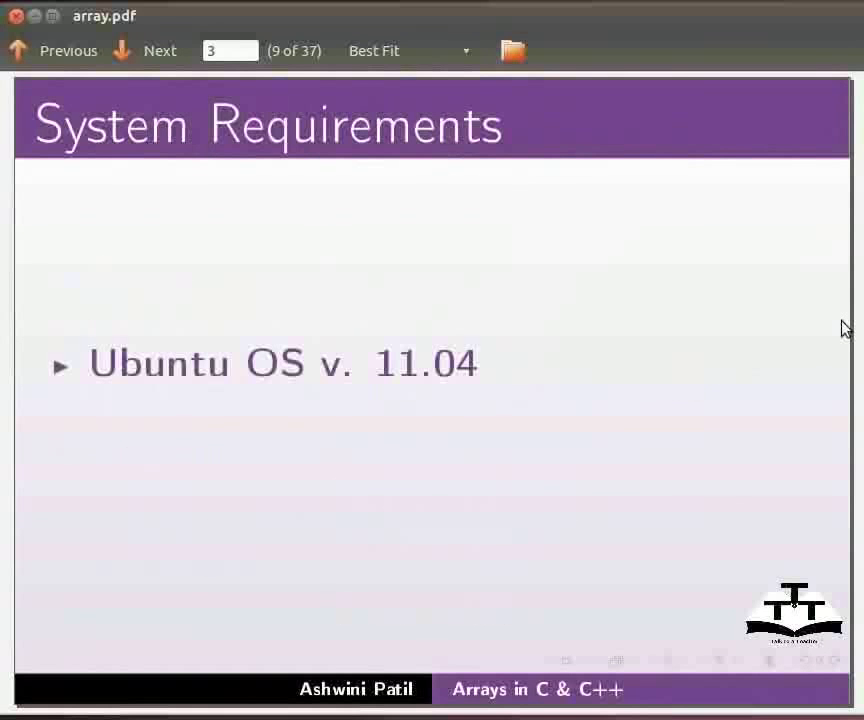
{"action": "left_click", "coordinate": [160, 50]}
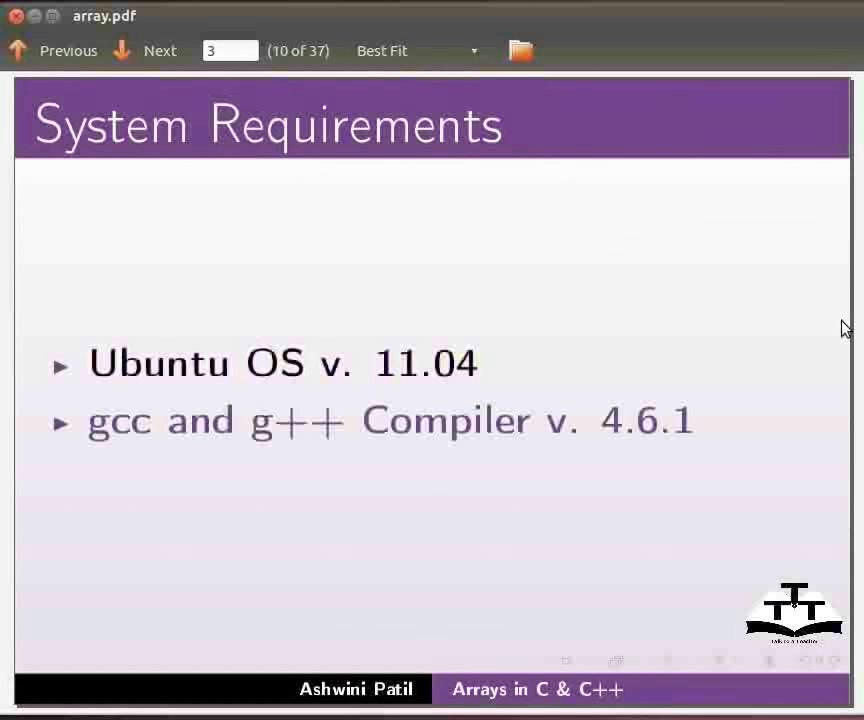
{"action": "left_click", "coordinate": [160, 50]}
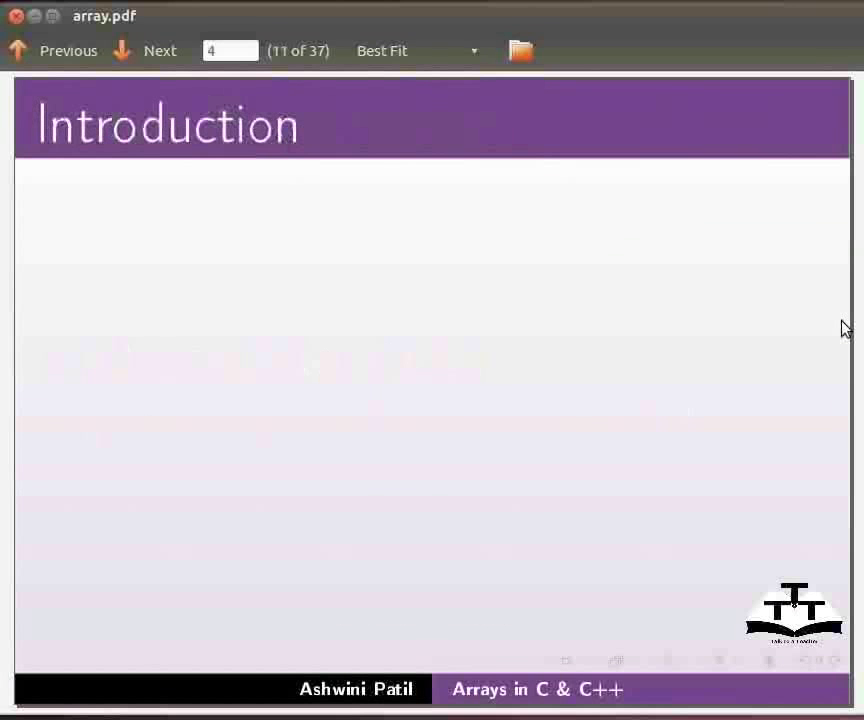
Reveal the Introduction points including the Multi Dimensional Array type, then reach the Syntax slide.
{"action": "left_click", "coordinate": [160, 50]}
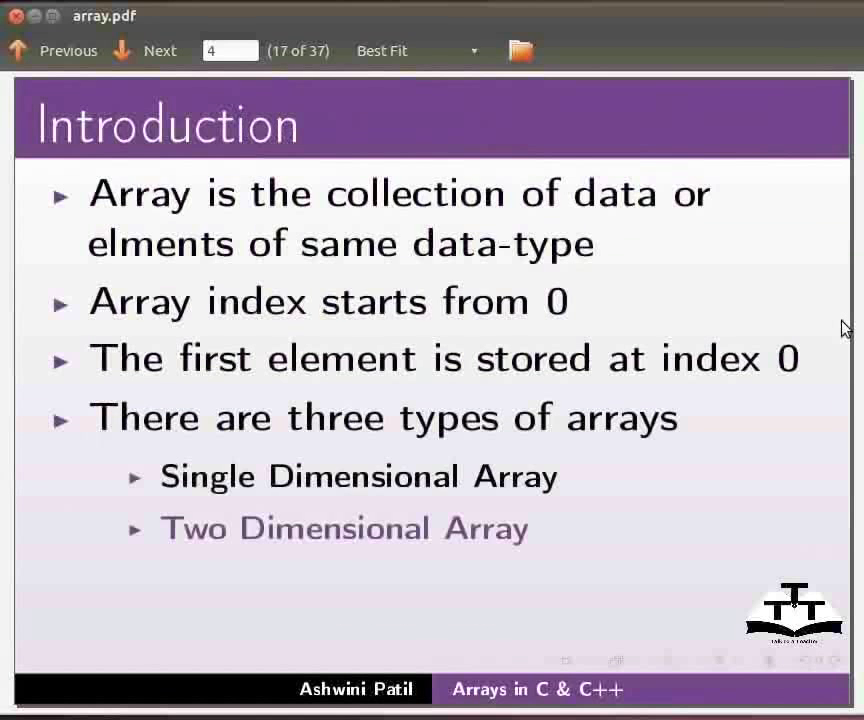
{"action": "left_click", "coordinate": [160, 52]}
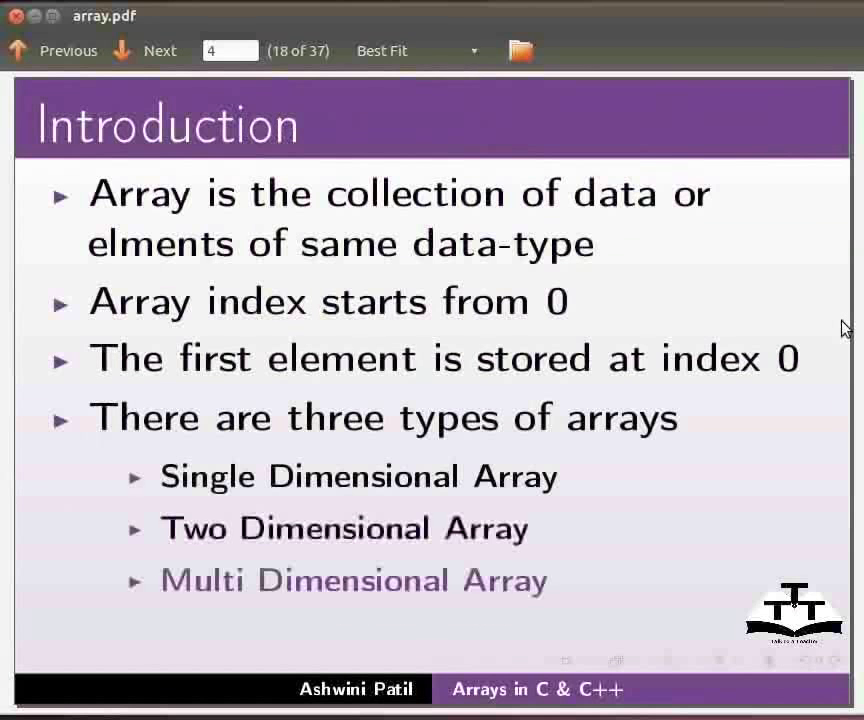
{"action": "left_click", "coordinate": [144, 50]}
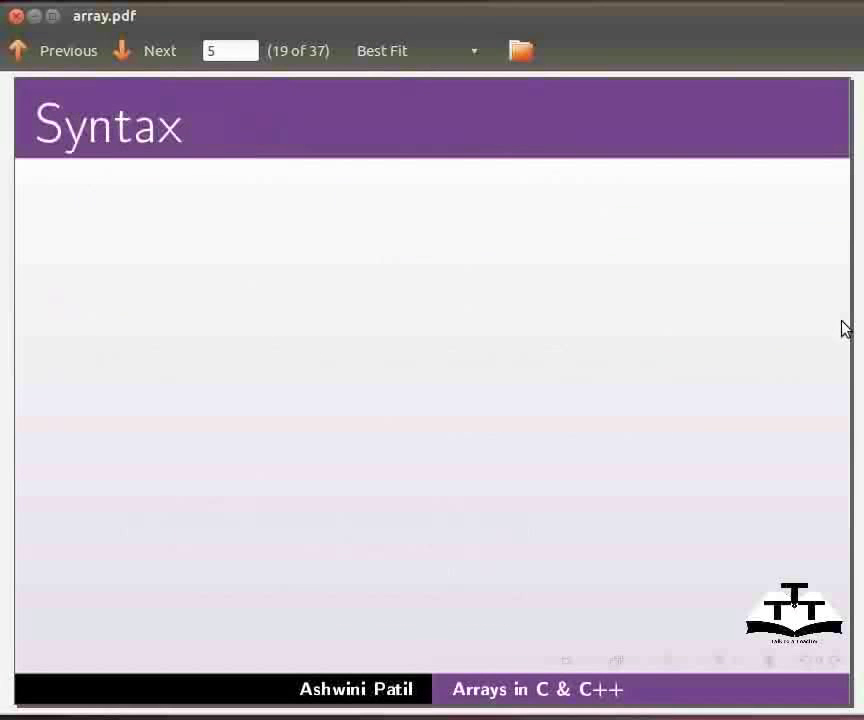
Reveal the declaration syntax, the int star[5] example and star[0] to star[4], then advance to the next Syntax slide.
{"action": "left_click", "coordinate": [160, 50]}
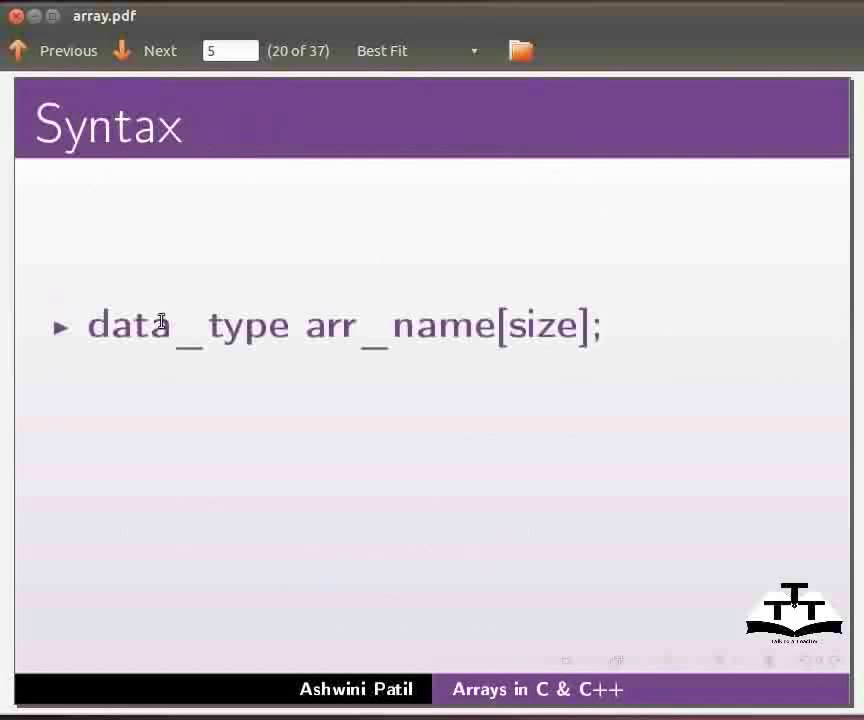
{"action": "mouse_move", "coordinate": [388, 344]}
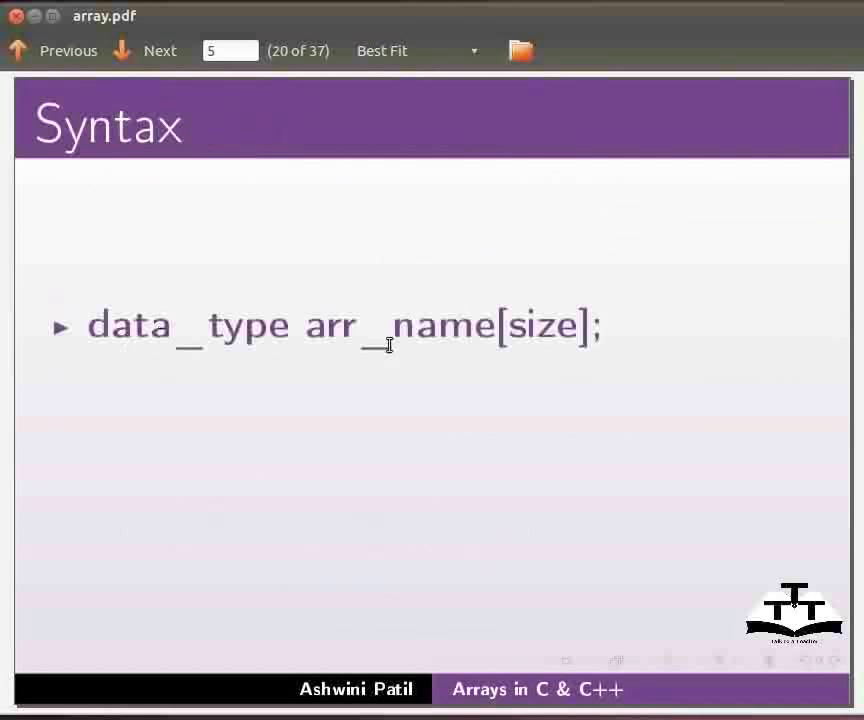
{"action": "mouse_move", "coordinate": [520, 336]}
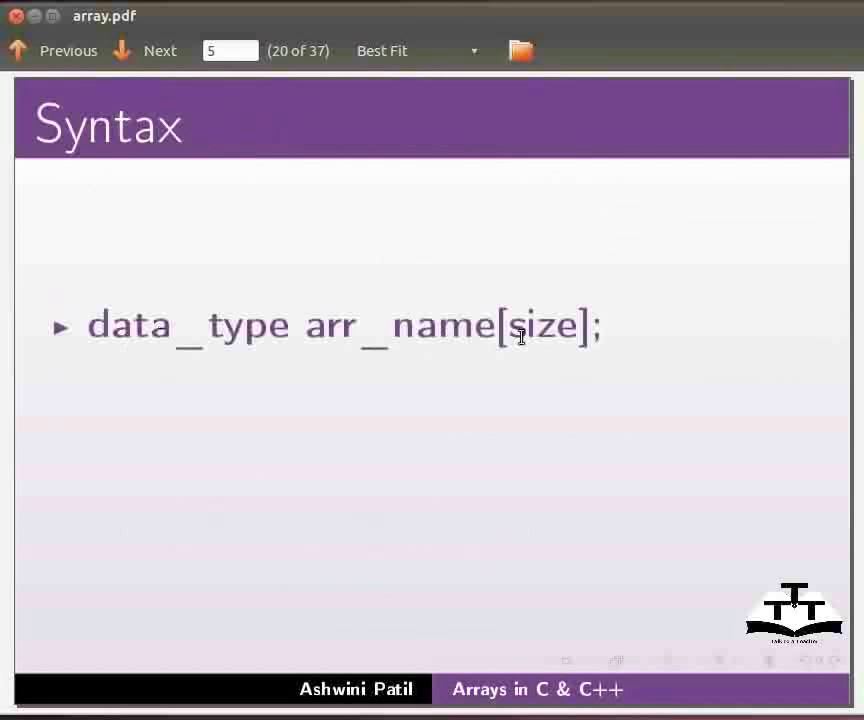
{"action": "left_click", "coordinate": [144, 50]}
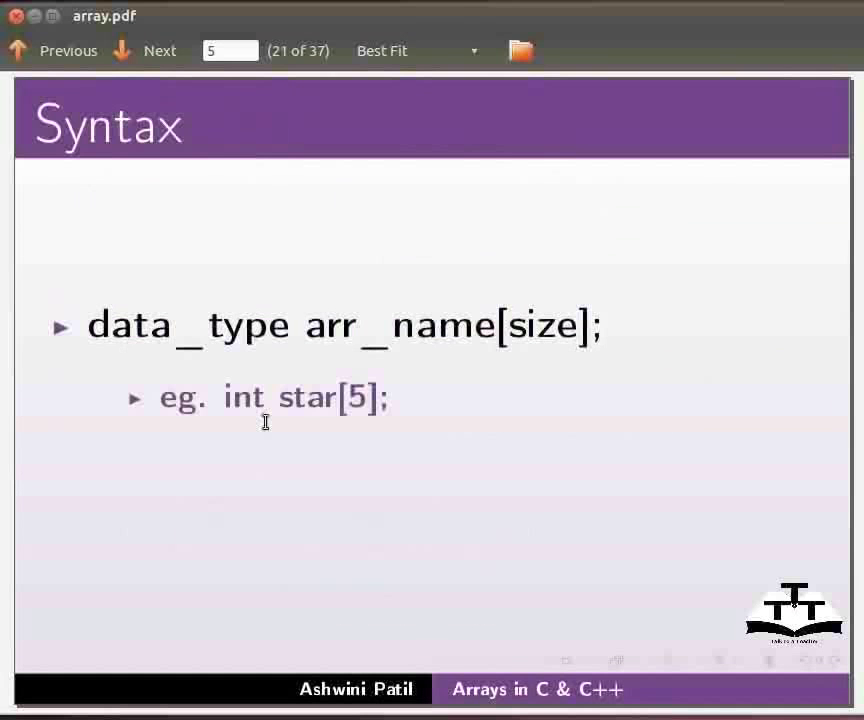
{"action": "mouse_move", "coordinate": [356, 426]}
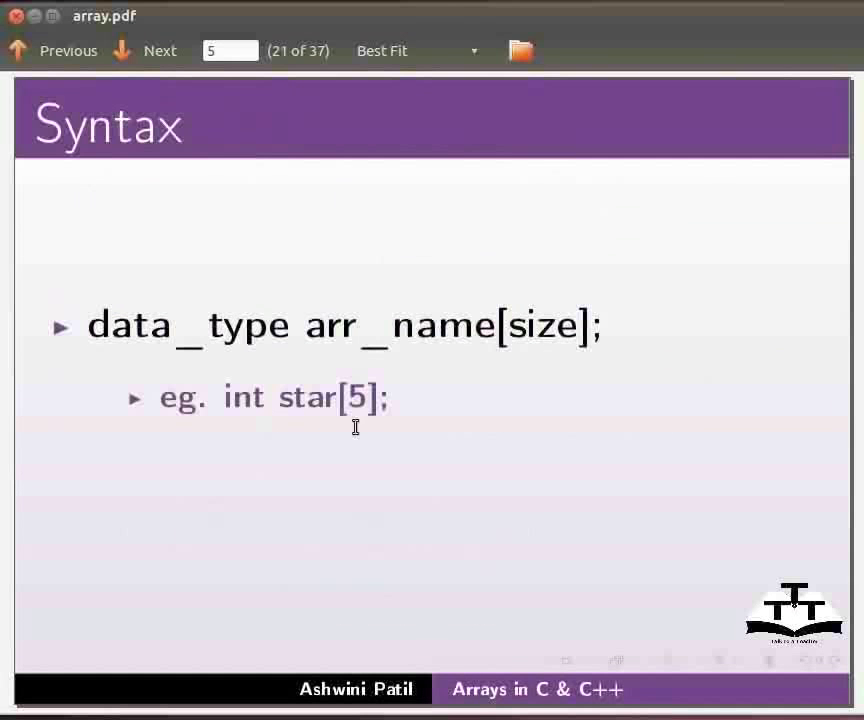
{"action": "mouse_move", "coordinate": [360, 424]}
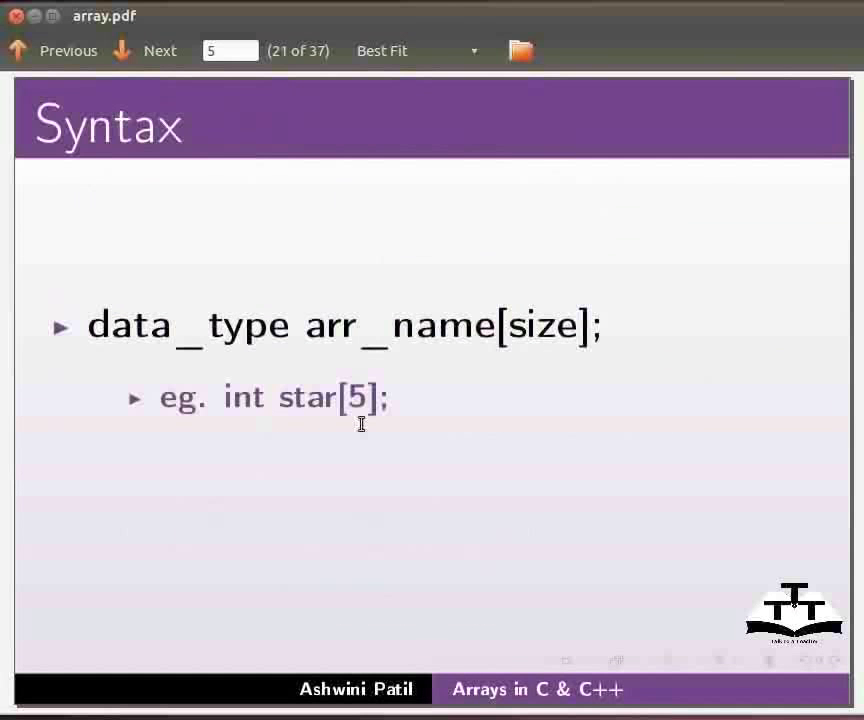
{"action": "left_click", "coordinate": [160, 50]}
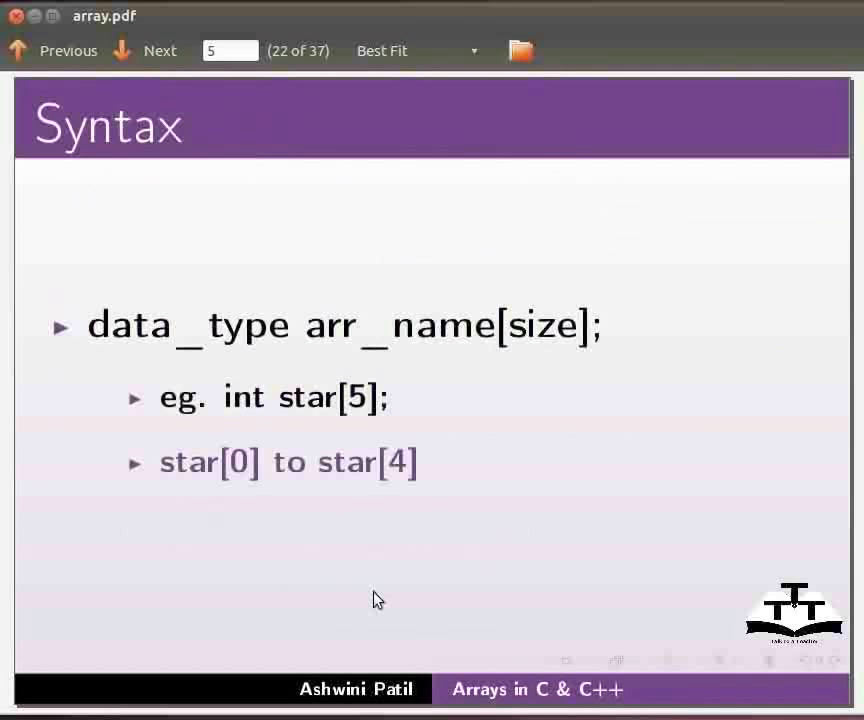
{"action": "left_click", "coordinate": [160, 50]}
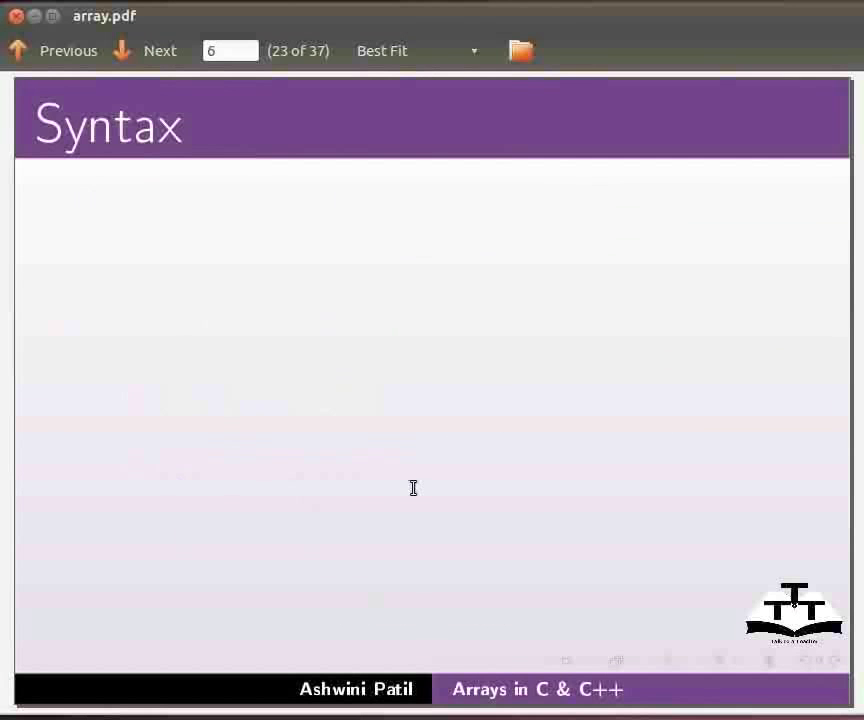
{"action": "mouse_move", "coordinate": [416, 494]}
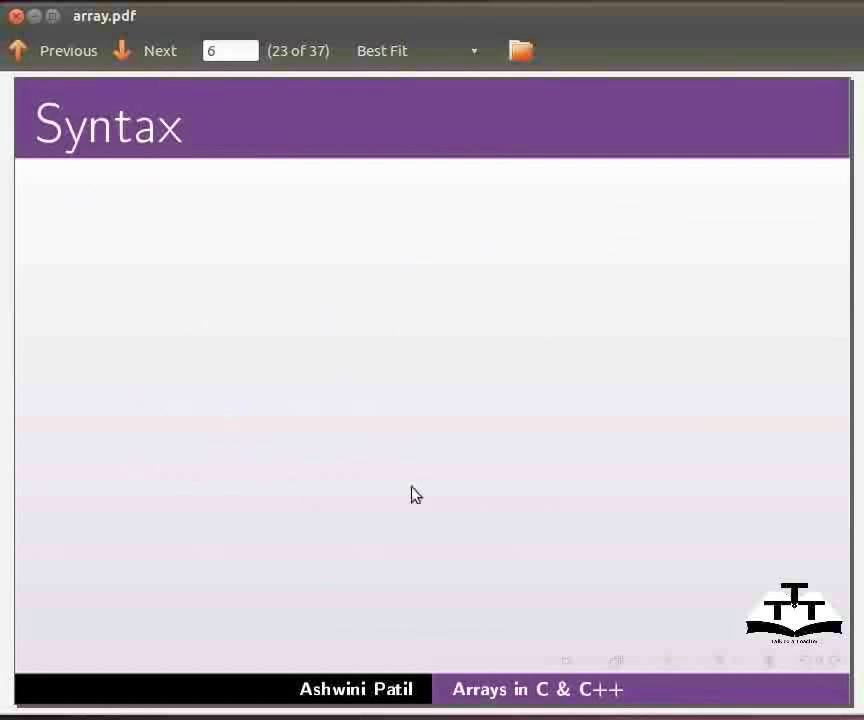
Reveal the initialization syntax, the int star[3] = {1, 2, 3} example and star[0] to star[2].
{"action": "left_click", "coordinate": [160, 50]}
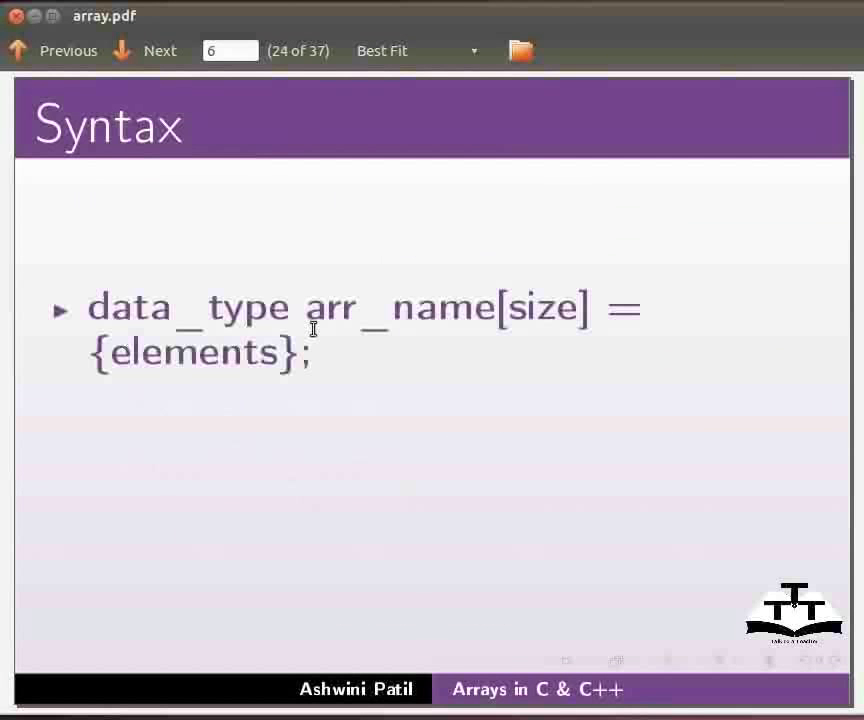
{"action": "mouse_move", "coordinate": [550, 324]}
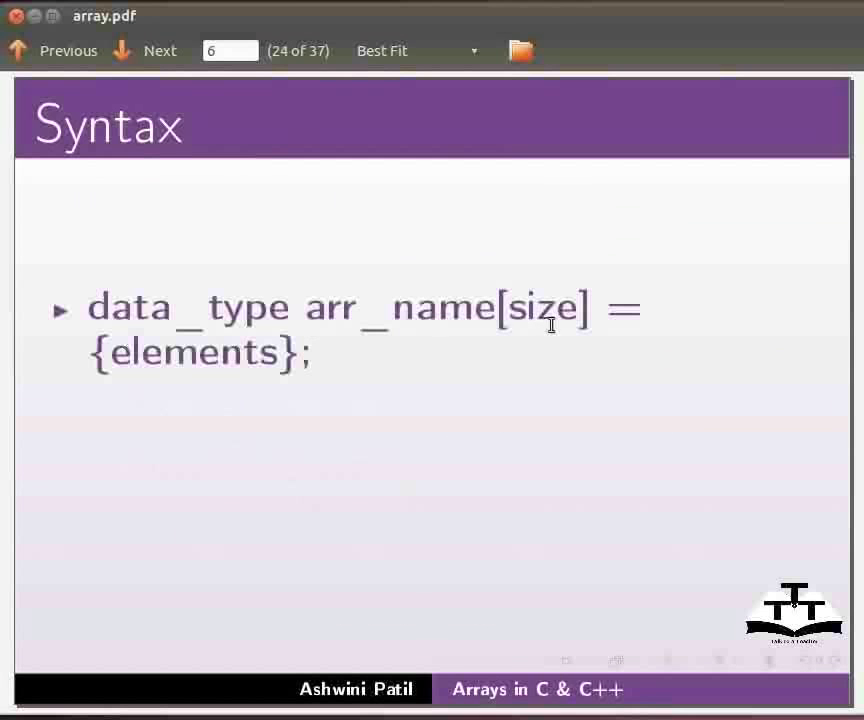
{"action": "mouse_move", "coordinate": [268, 388]}
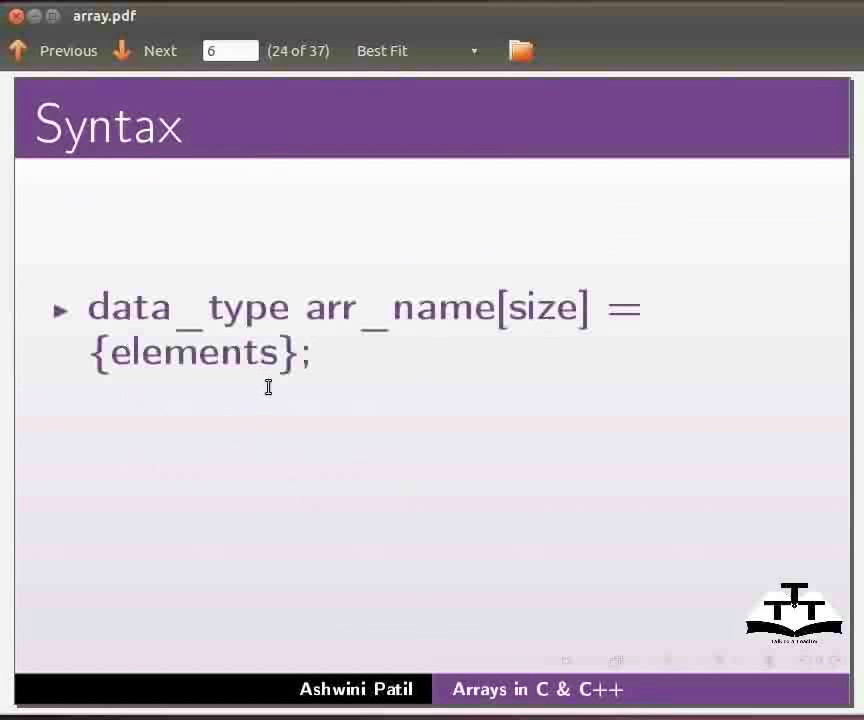
{"action": "left_click", "coordinate": [144, 50]}
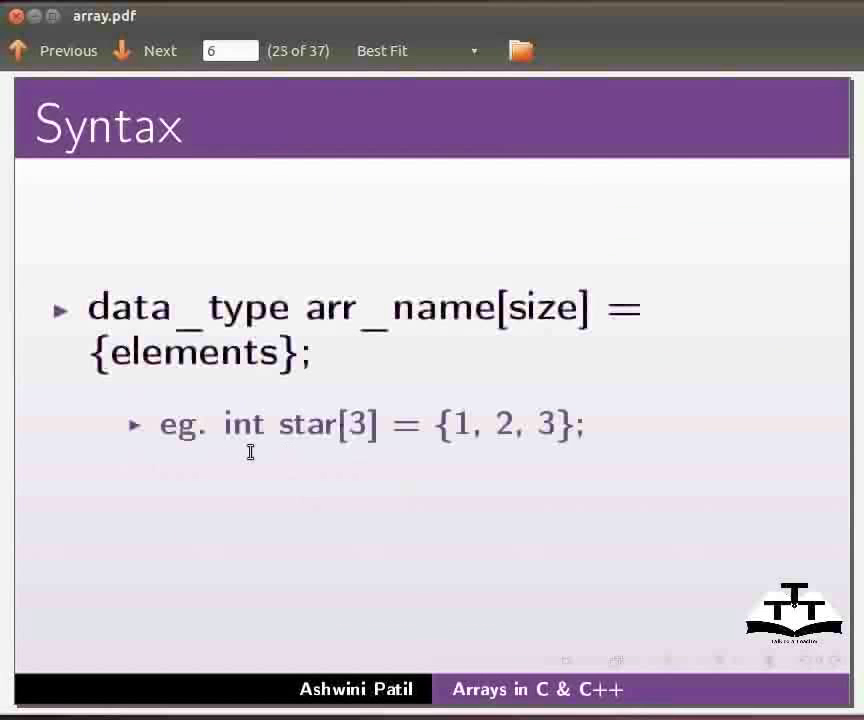
{"action": "mouse_move", "coordinate": [358, 444]}
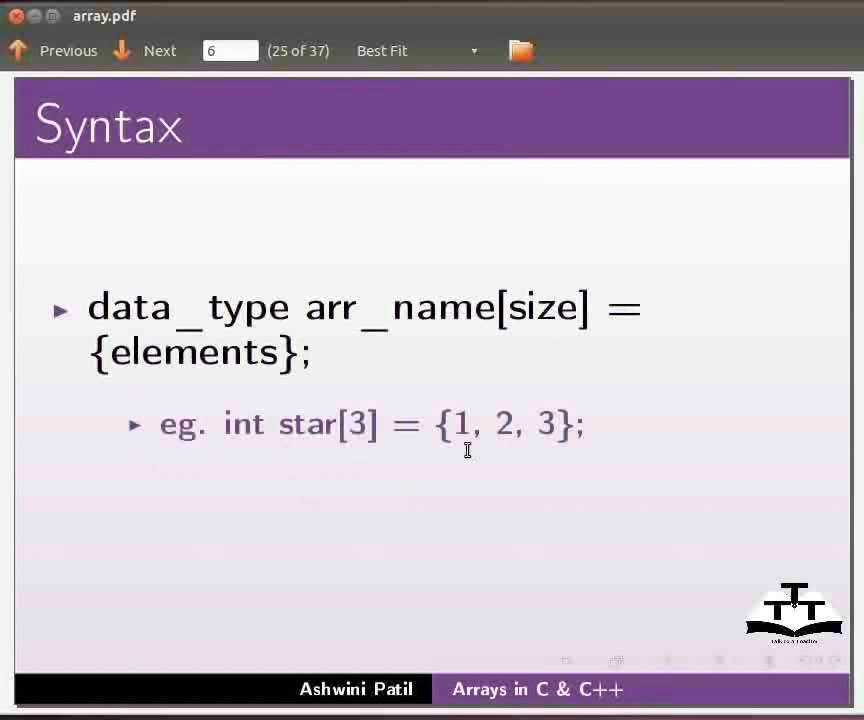
{"action": "mouse_move", "coordinate": [544, 448]}
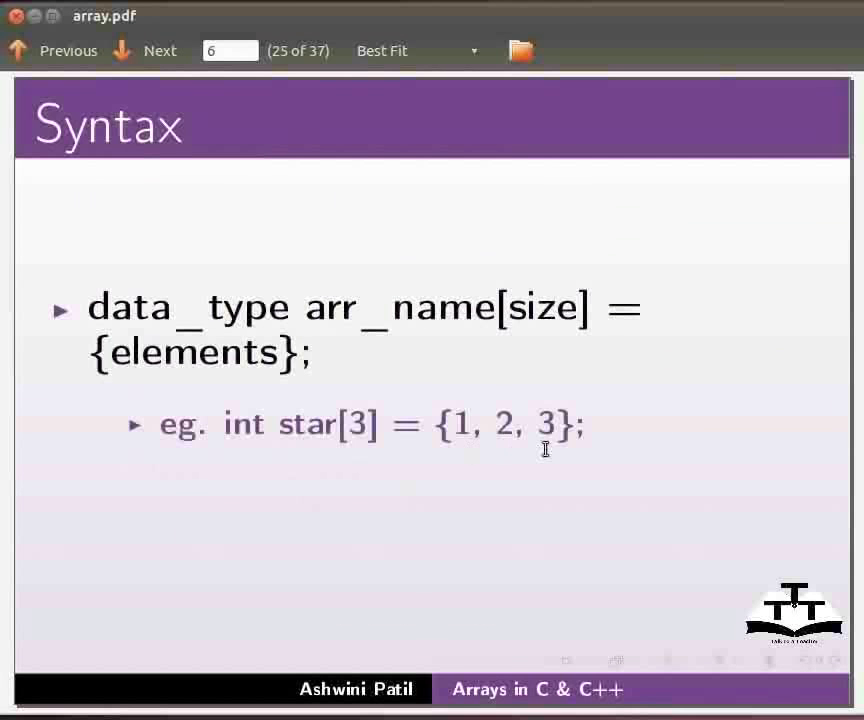
{"action": "left_click", "coordinate": [146, 50]}
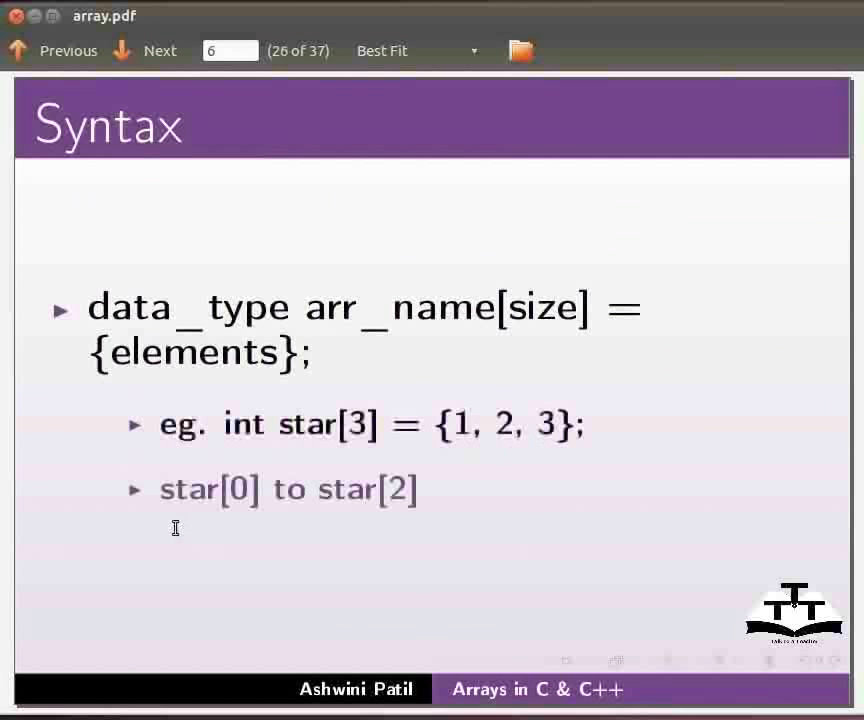
{"action": "mouse_move", "coordinate": [264, 528]}
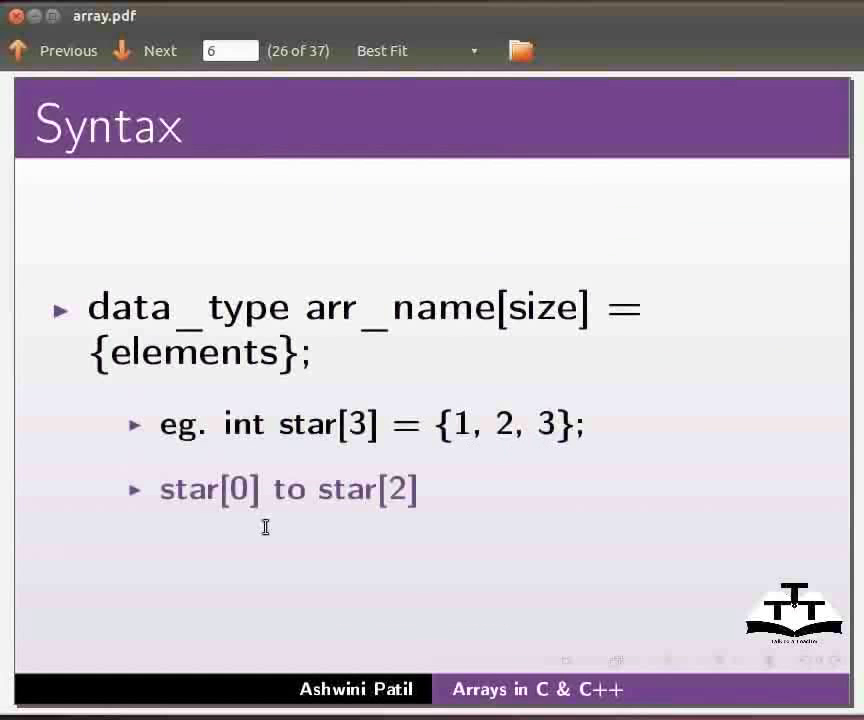
{"action": "mouse_move", "coordinate": [512, 516]}
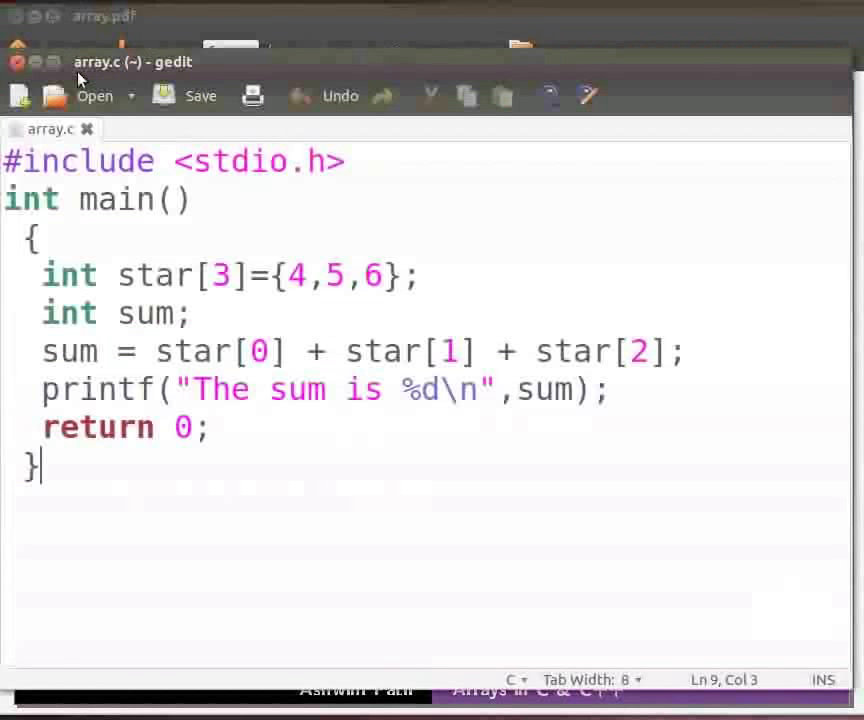
{"action": "mouse_move", "coordinate": [118, 80]}
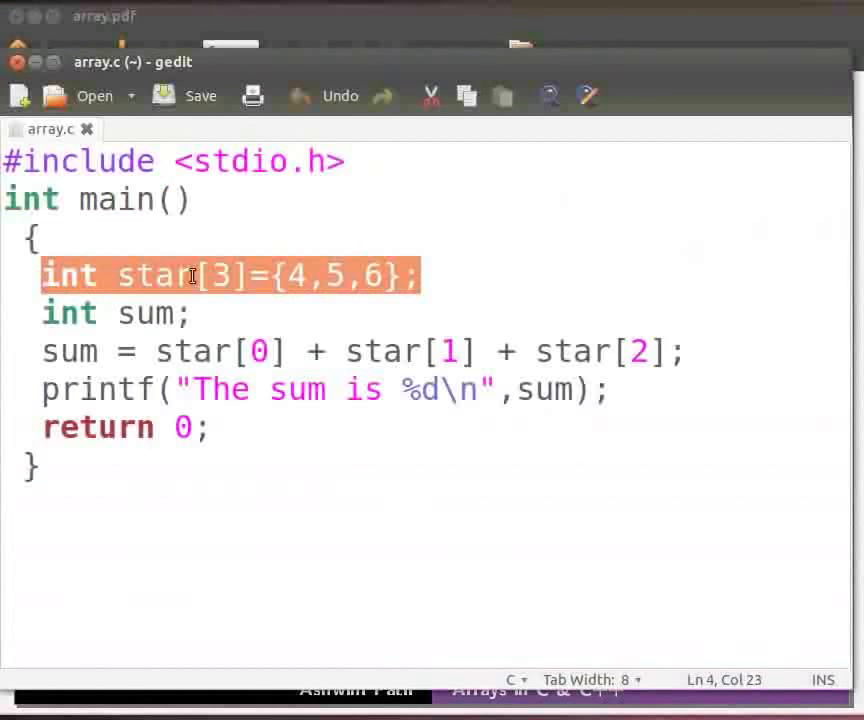
{"action": "mouse_move", "coordinate": [240, 304]}
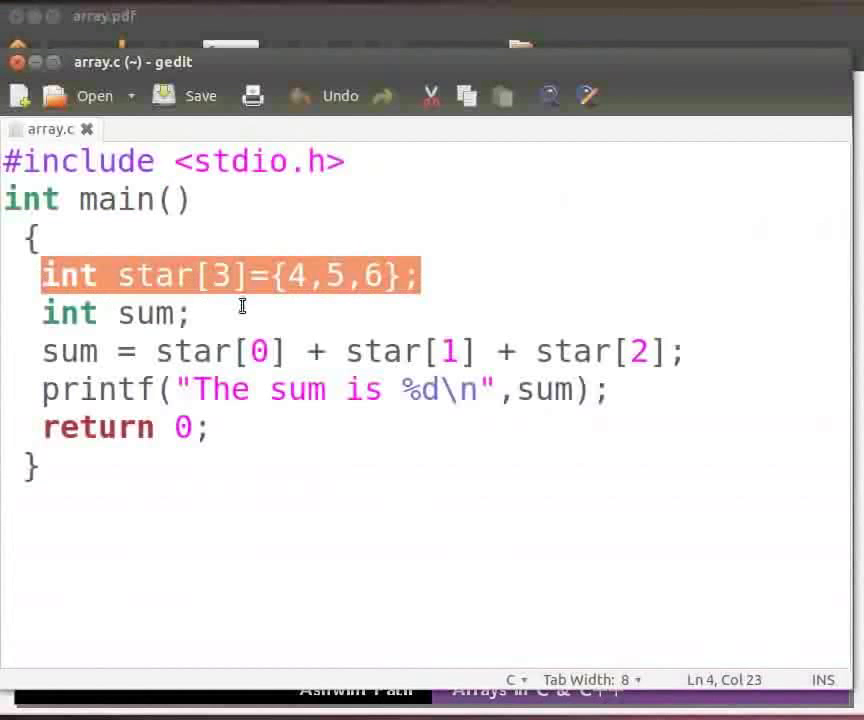
{"action": "mouse_move", "coordinate": [224, 298]}
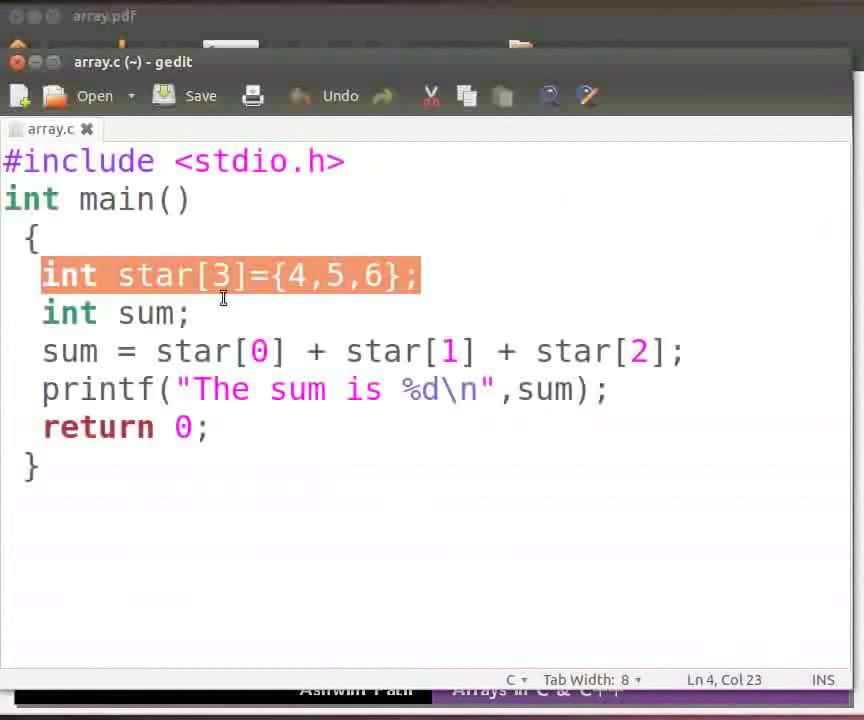
{"action": "mouse_move", "coordinate": [318, 298]}
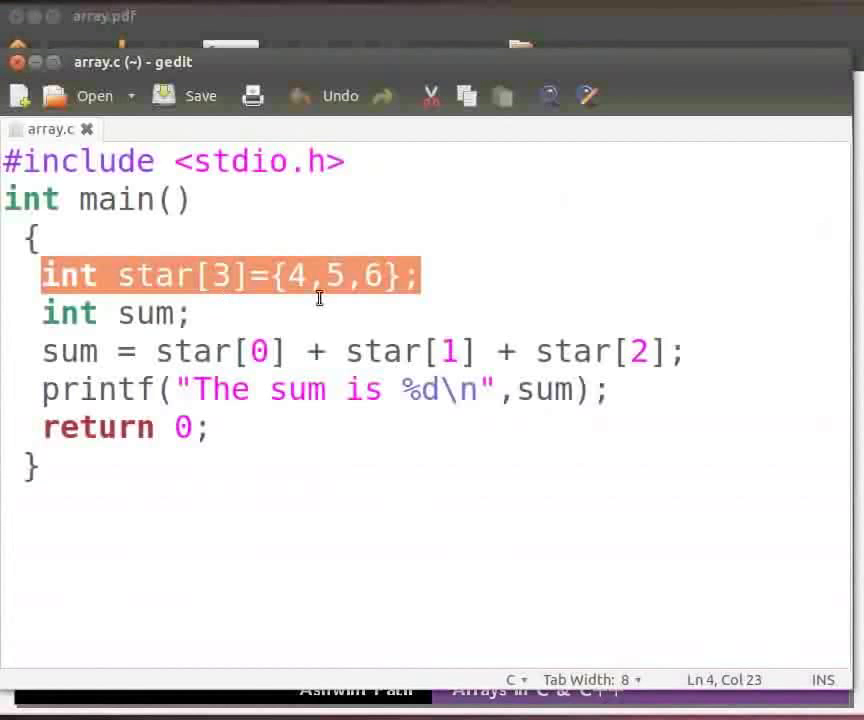
{"action": "mouse_move", "coordinate": [338, 290]}
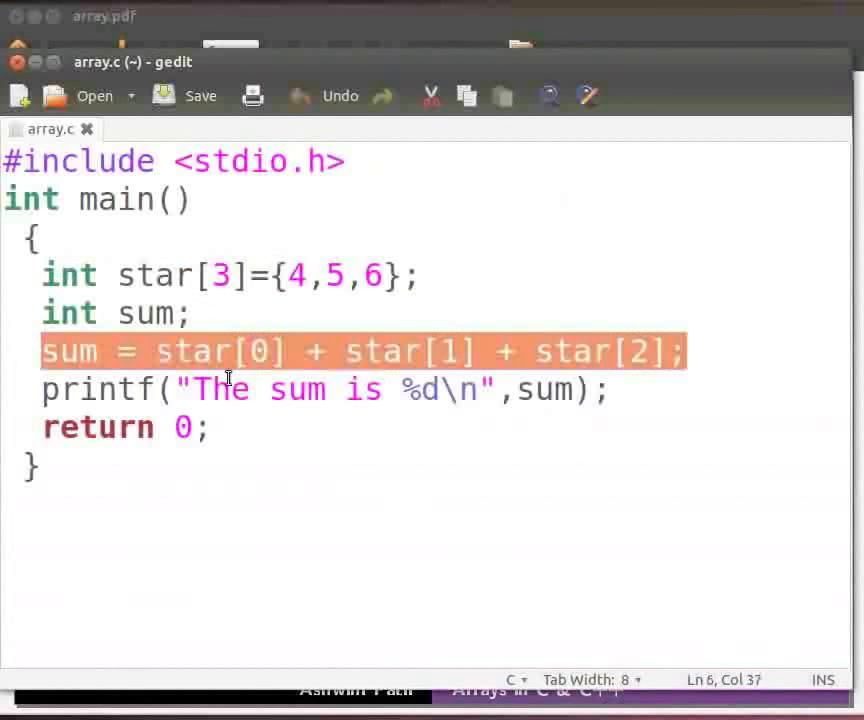
{"action": "mouse_move", "coordinate": [588, 372]}
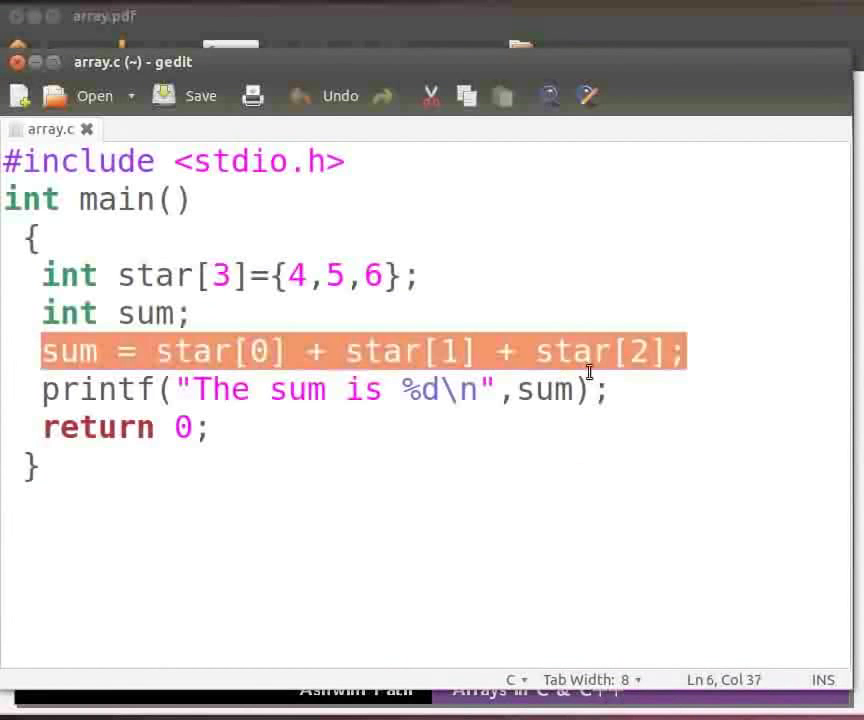
{"action": "mouse_move", "coordinate": [256, 320]}
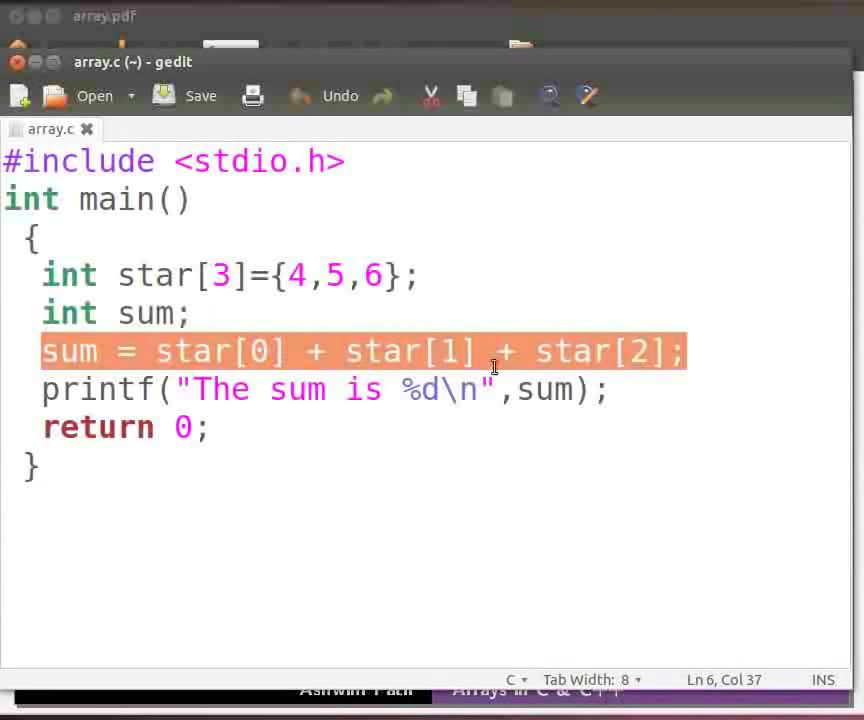
{"action": "mouse_move", "coordinate": [620, 390]}
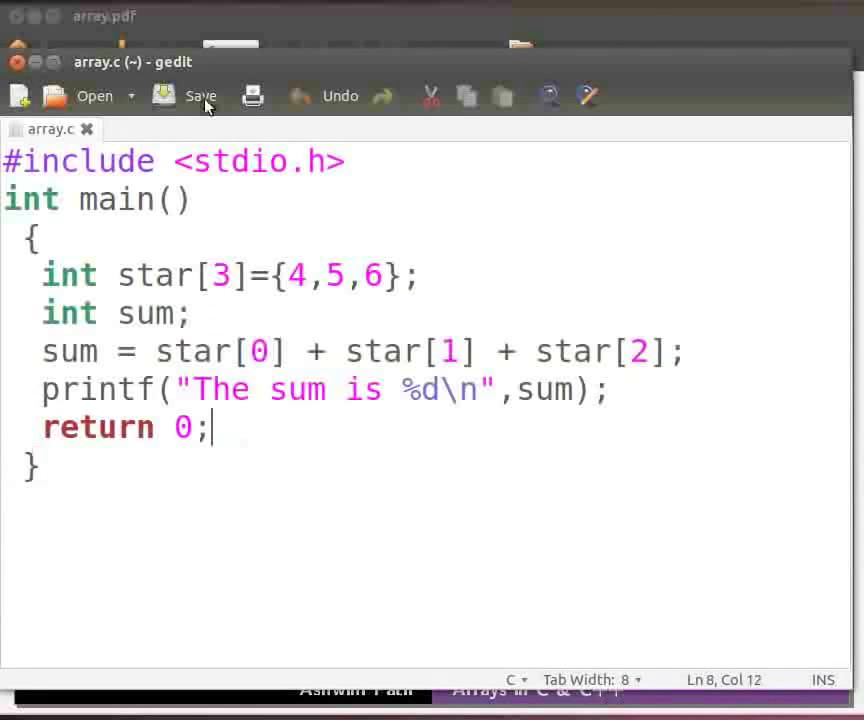
{"action": "mouse_move", "coordinate": [200, 96]}
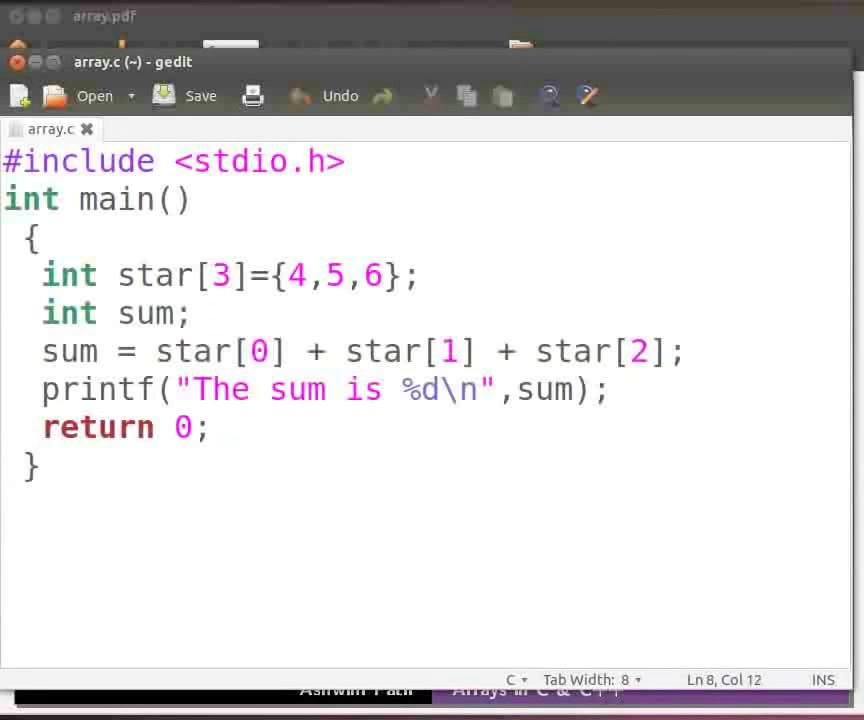
Compile array.c into the array program with gcc array.c -o array.
{"action": "left_click", "coordinate": [210, 428]}
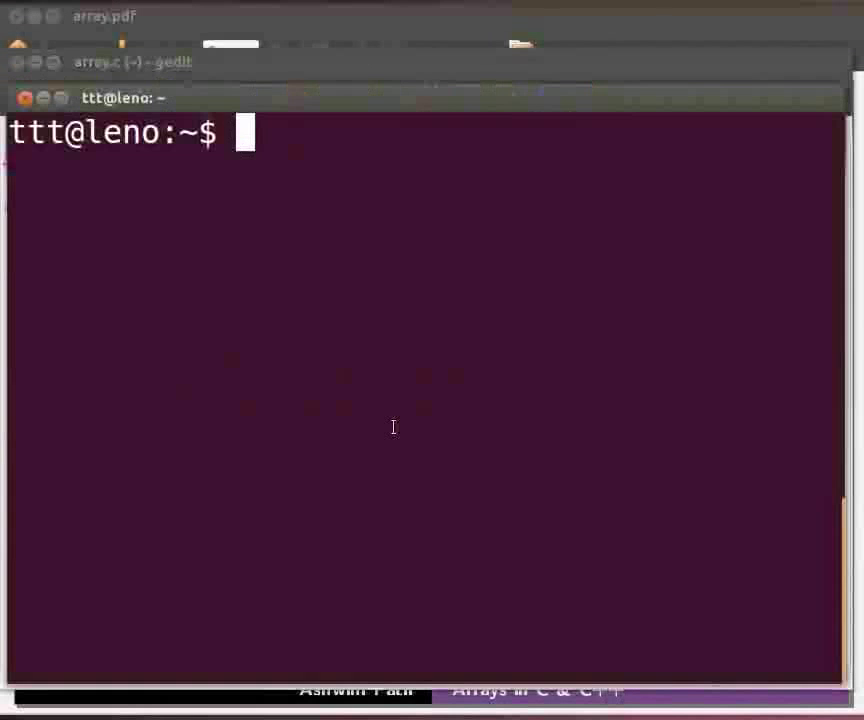
{"action": "type", "text": "g"}
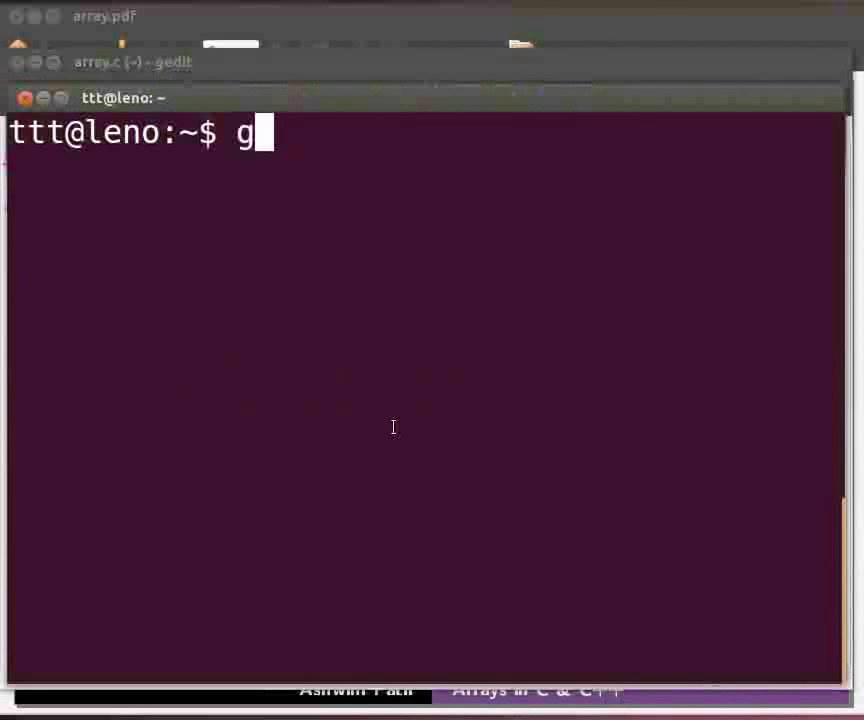
{"action": "type", "text": "cc arra"}
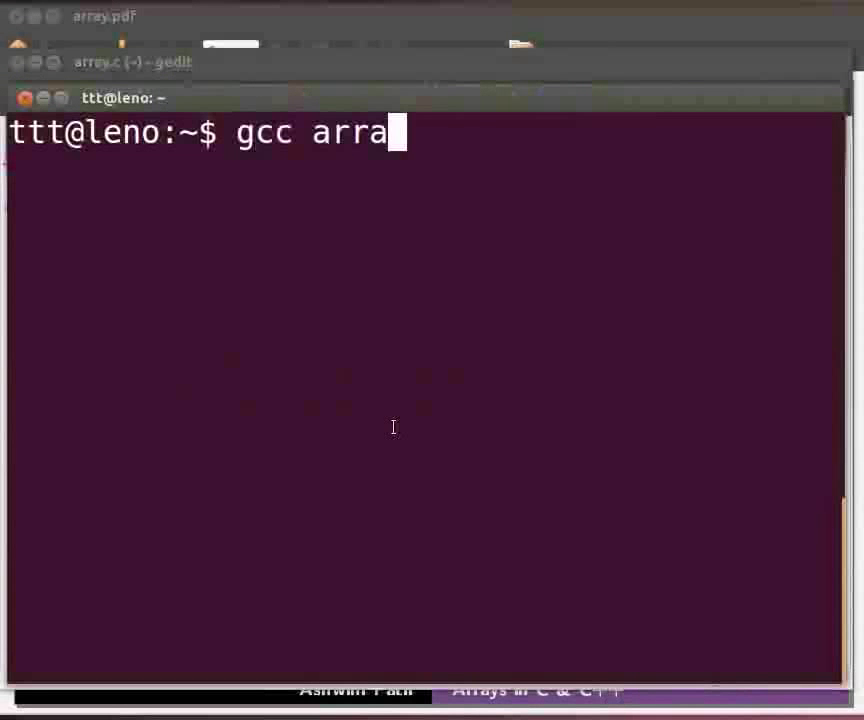
{"action": "type", "text": "y.c -"}
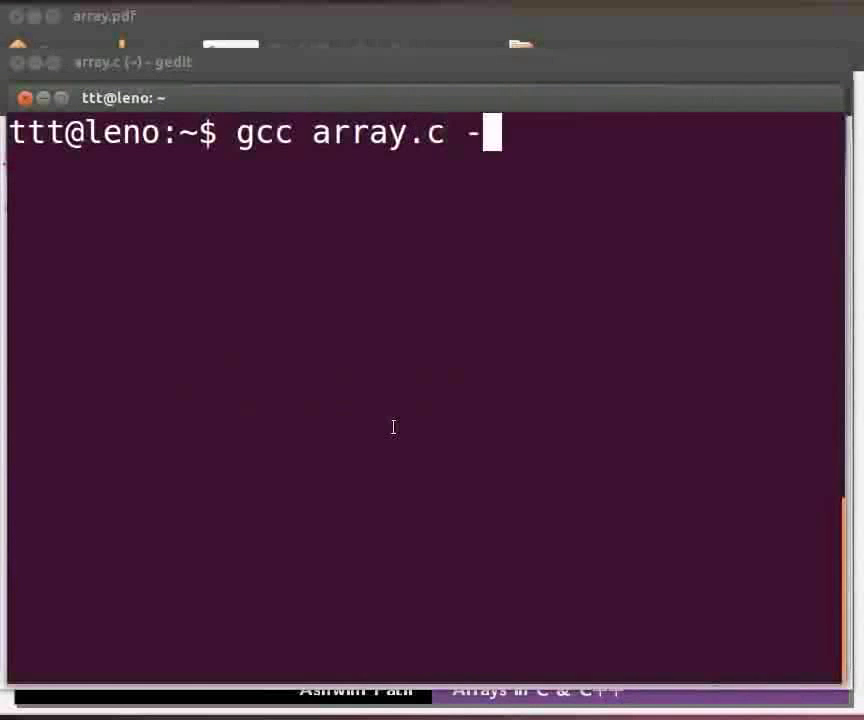
{"action": "type", "text": "o array"}
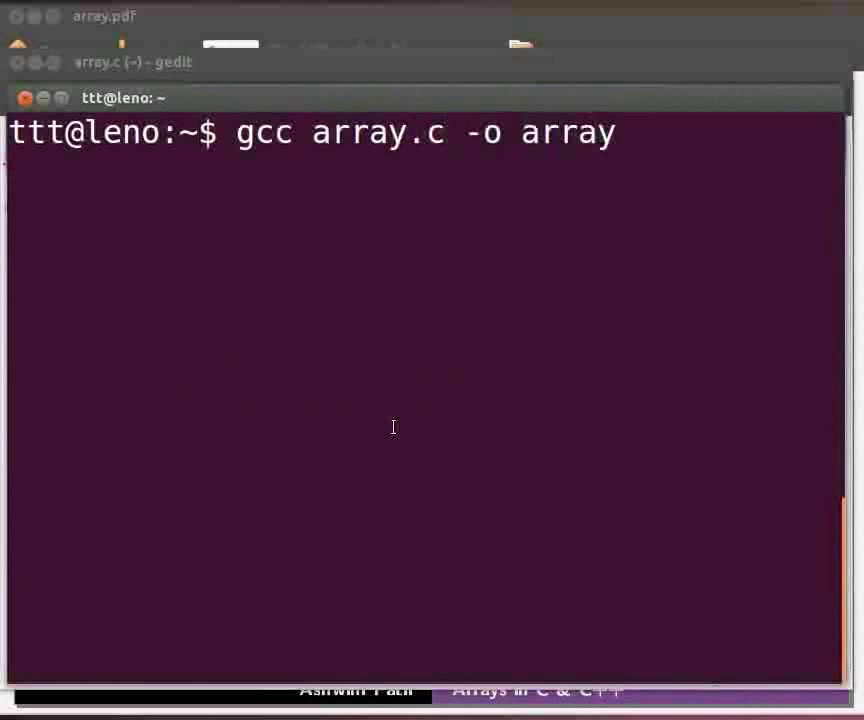
{"action": "key", "text": "Return"}
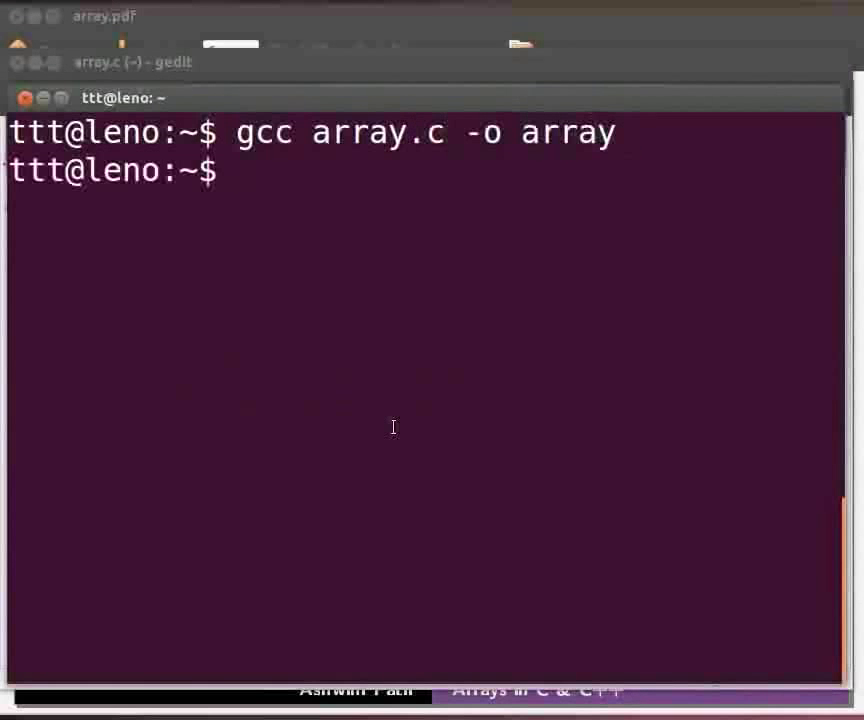
Run ./array, printing The sum is 15.
{"action": "type", "text": "./a"}
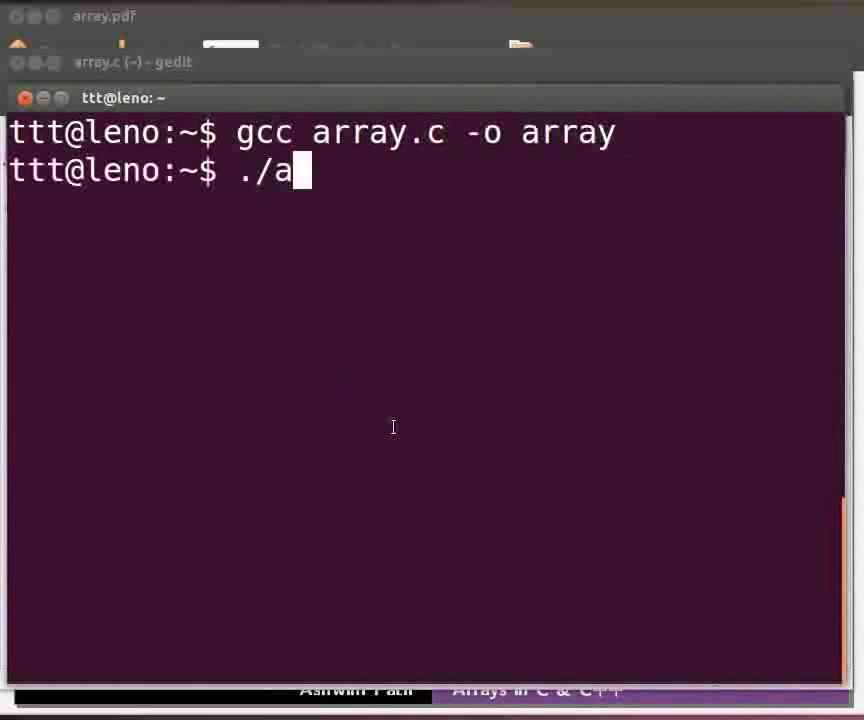
{"action": "type", "text": "rray"}
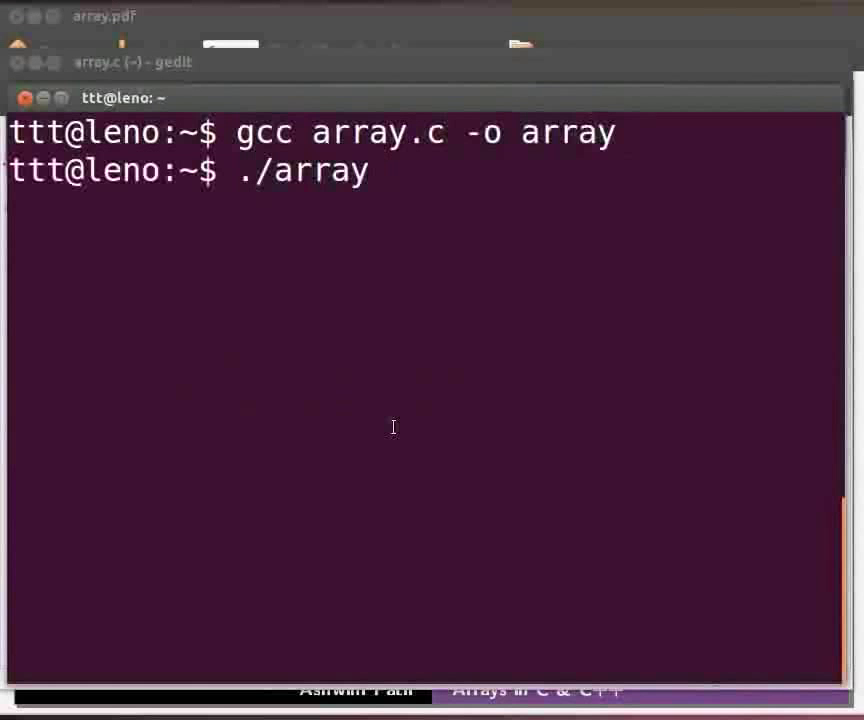
{"action": "key", "text": "Return"}
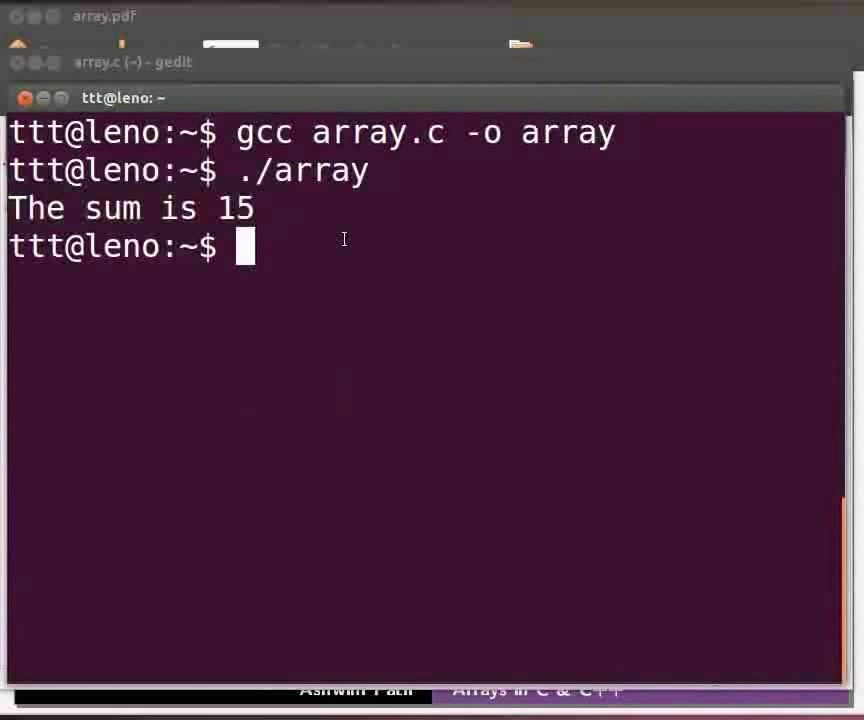
{"action": "mouse_move", "coordinate": [420, 106]}
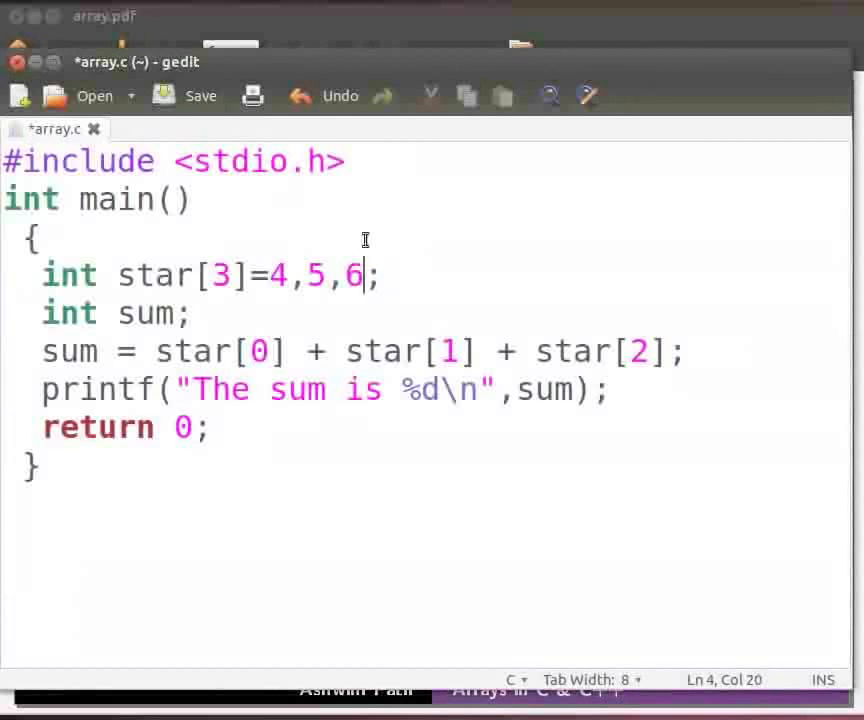
Save array.c with the braces removed from star[3]=4,5,6; and return to the Terminal.
{"action": "left_click", "coordinate": [184, 96]}
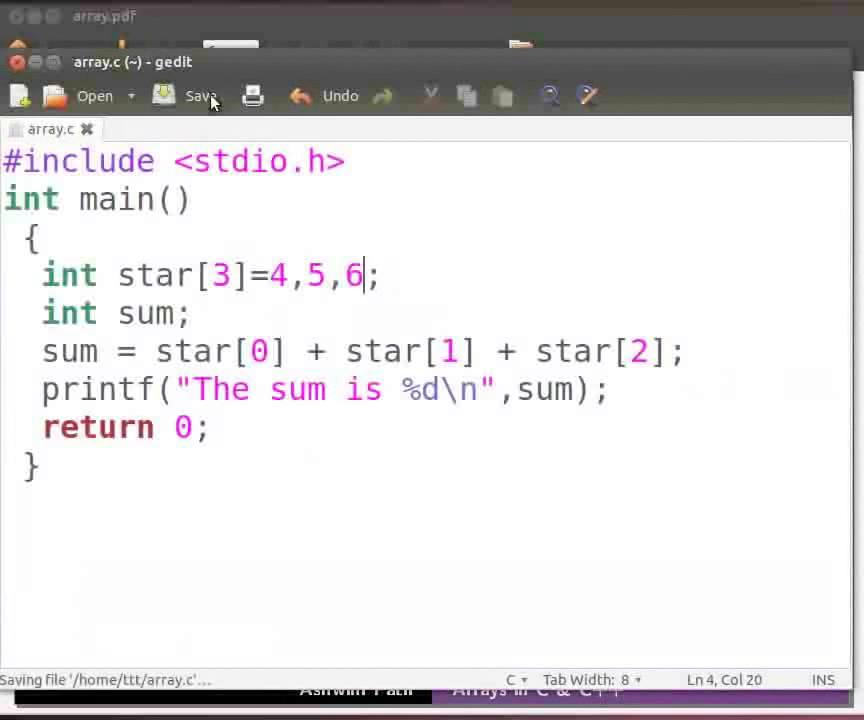
{"action": "left_click", "coordinate": [200, 96]}
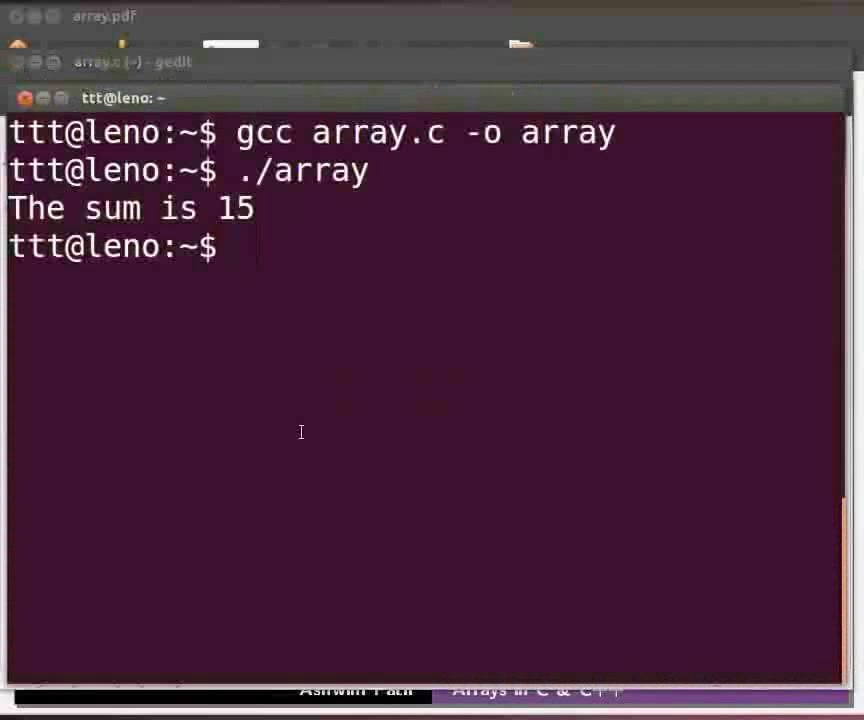
{"action": "key", "text": "Return"}
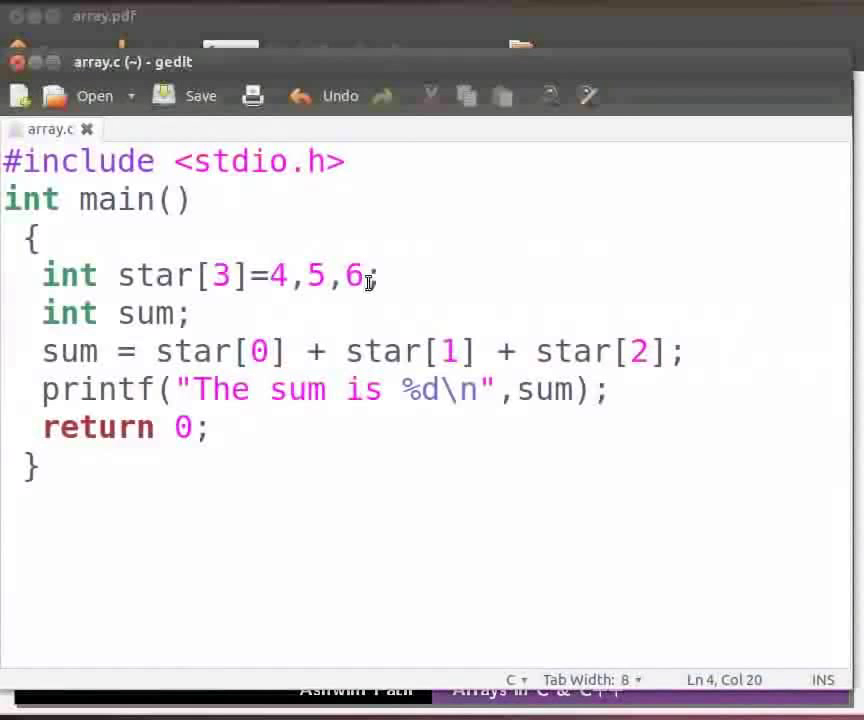
Restore the curly braces around 4,5,6 in array.c and save the file.
{"action": "type", "text": "{"}
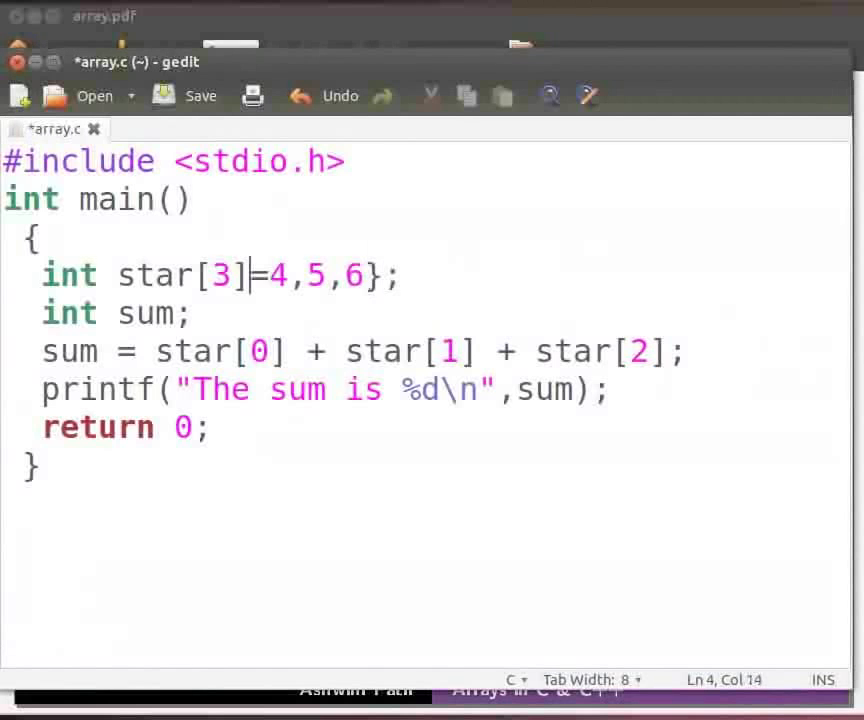
{"action": "type", "text": "{"}
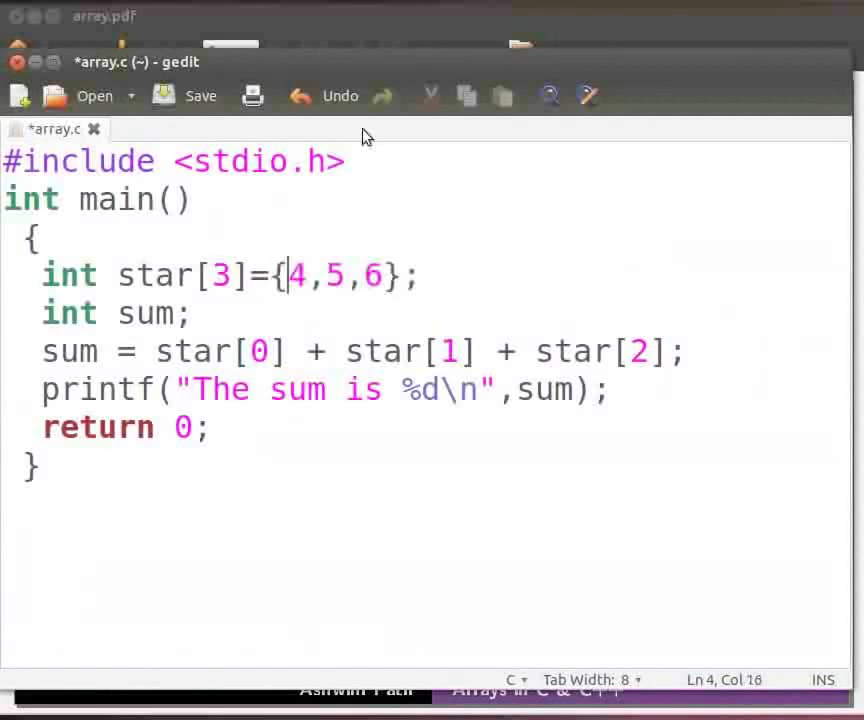
{"action": "left_click", "coordinate": [200, 96]}
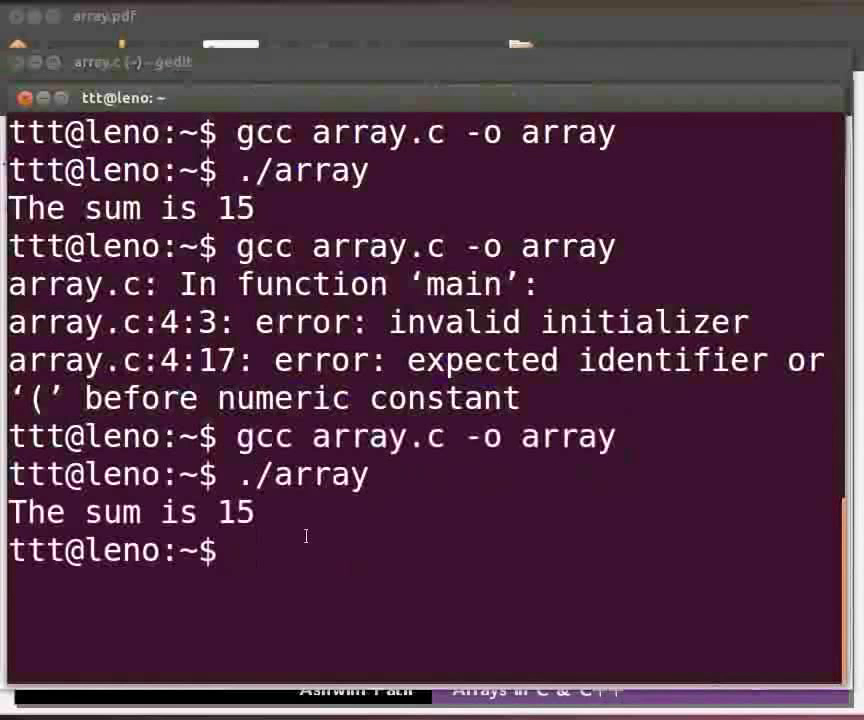
{"action": "mouse_move", "coordinate": [502, 472]}
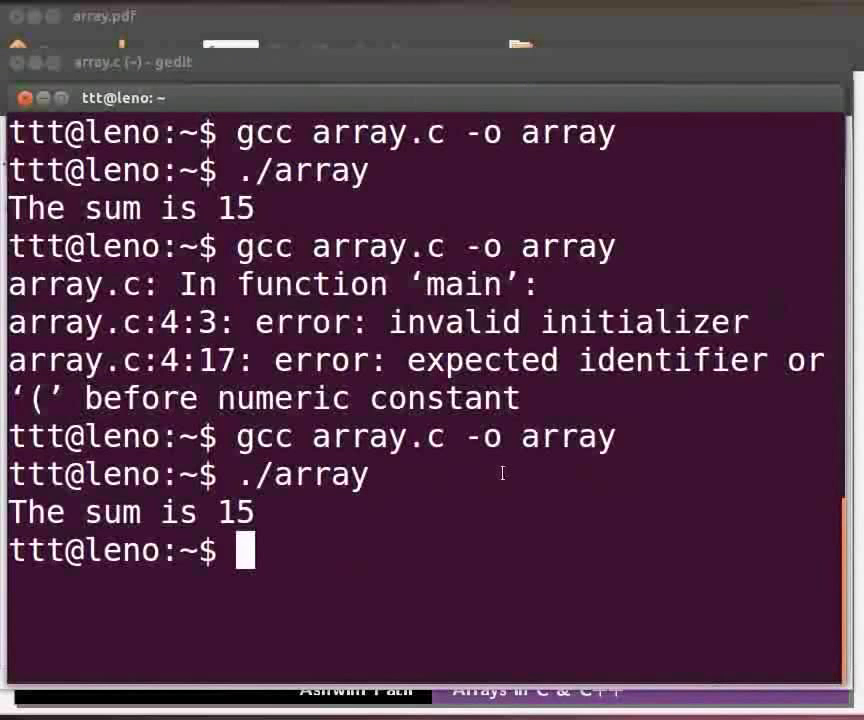
{"action": "mouse_move", "coordinate": [490, 82]}
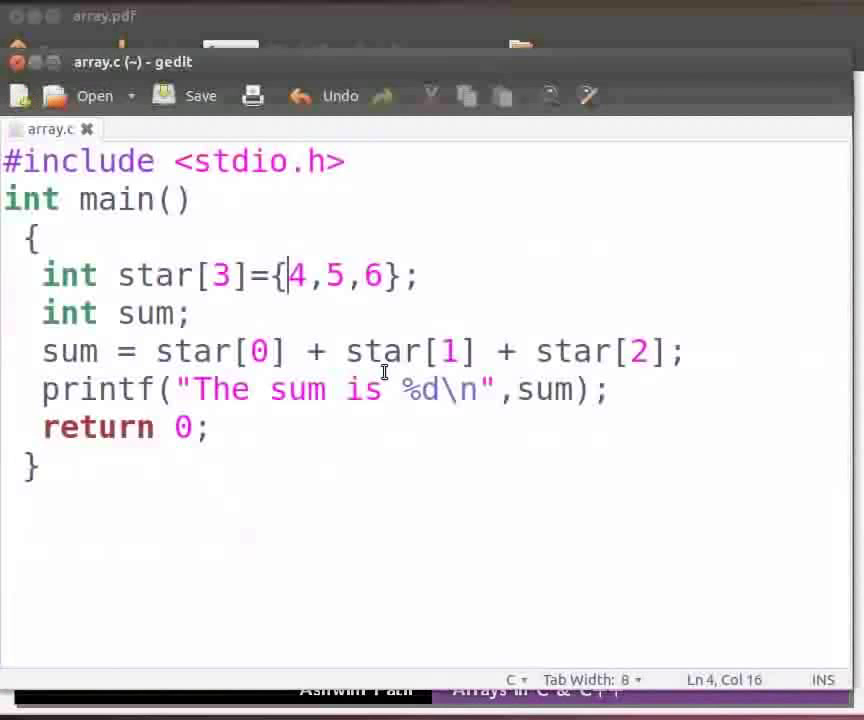
{"action": "mouse_move", "coordinate": [464, 300]}
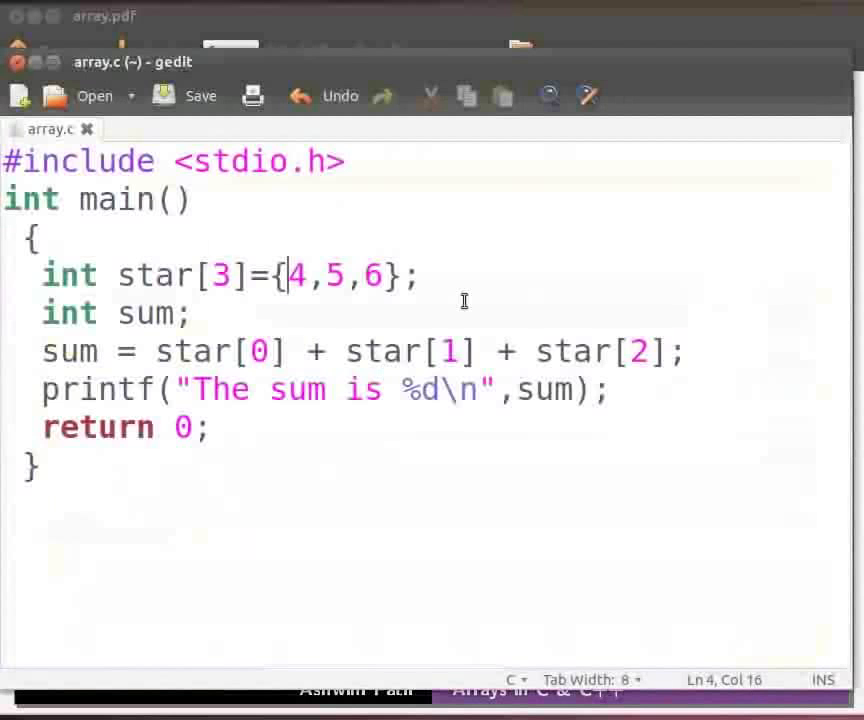
Save the program under the new name array.cpp.
{"action": "left_click", "coordinate": [200, 96]}
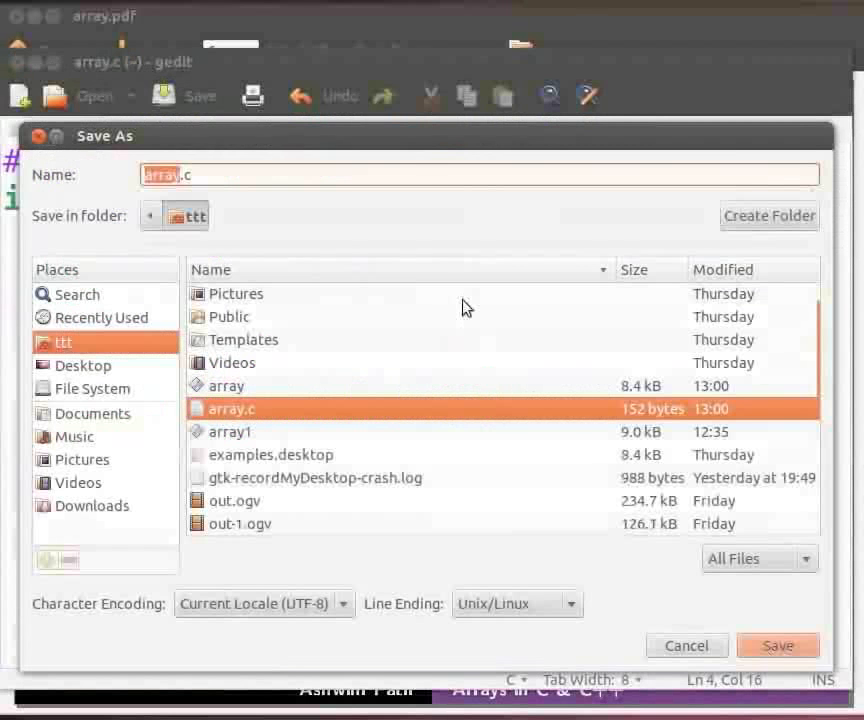
{"action": "left_click", "coordinate": [424, 174]}
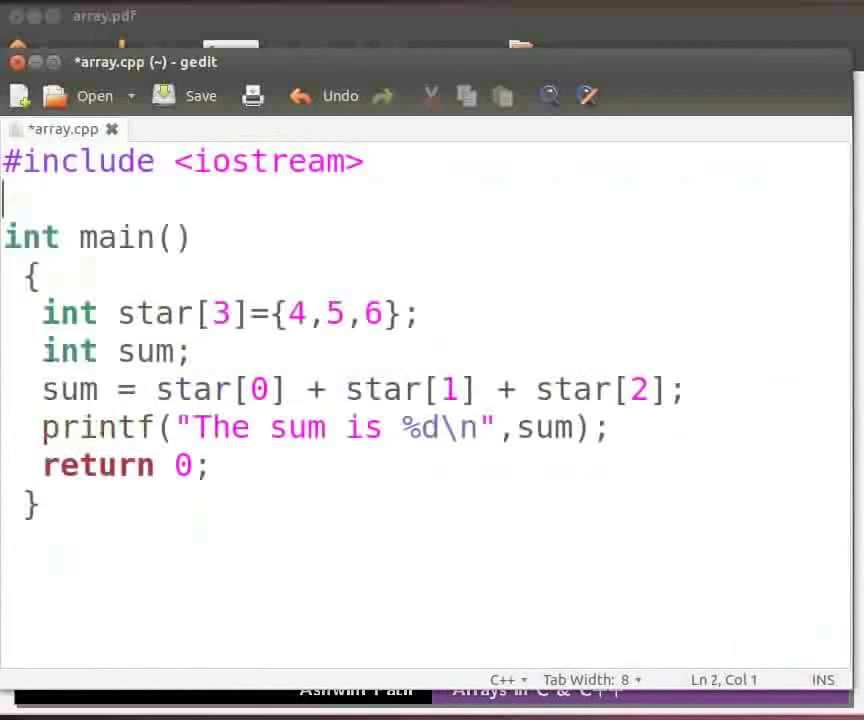
Add using namespace std; below the iostream header.
{"action": "type", "text": "usin"}
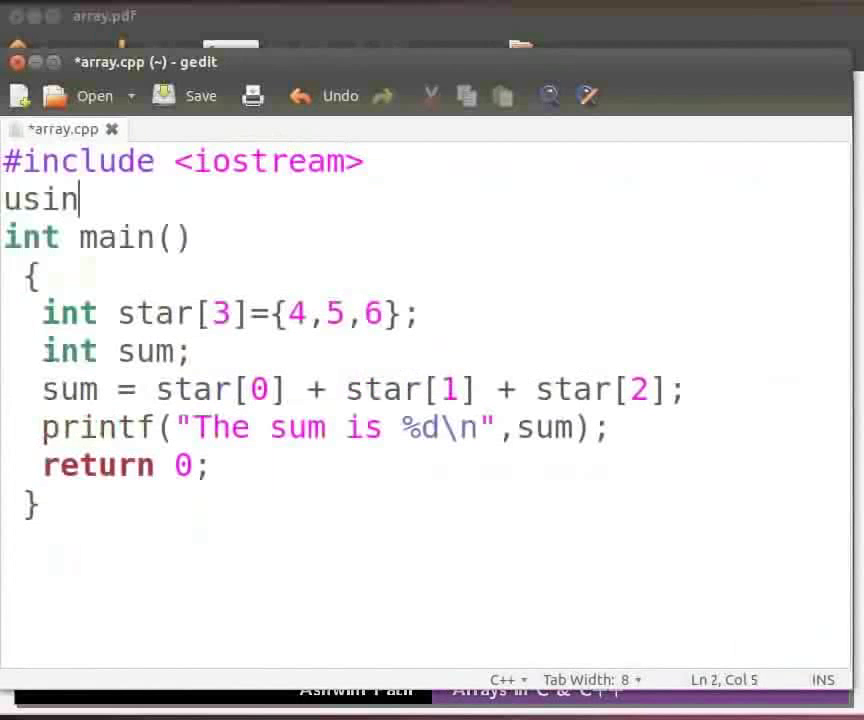
{"action": "type", "text": "g namespace std;"}
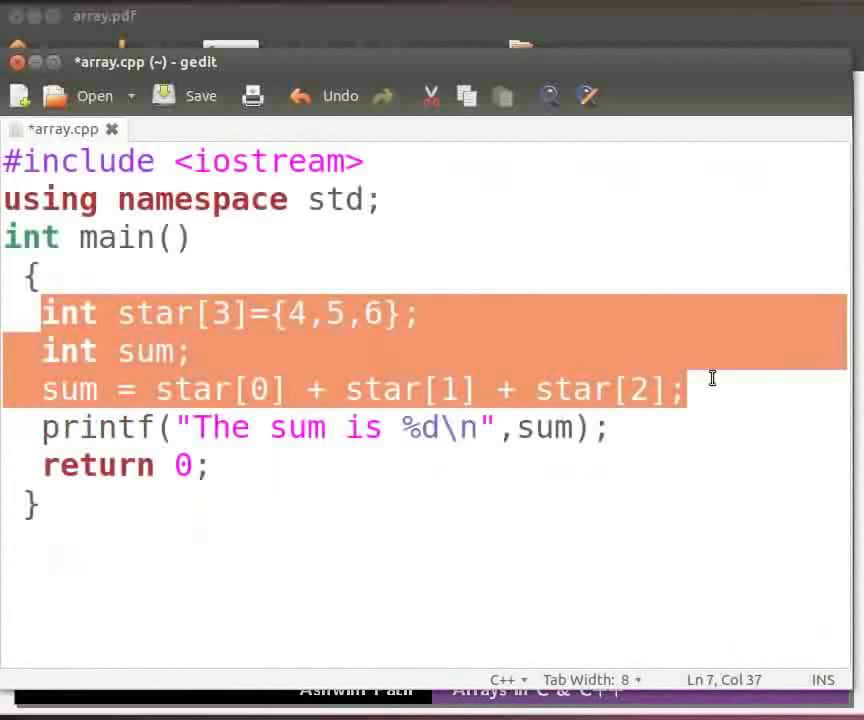
{"action": "left_click", "coordinate": [42, 428]}
{"action": "type", "text": "c"}
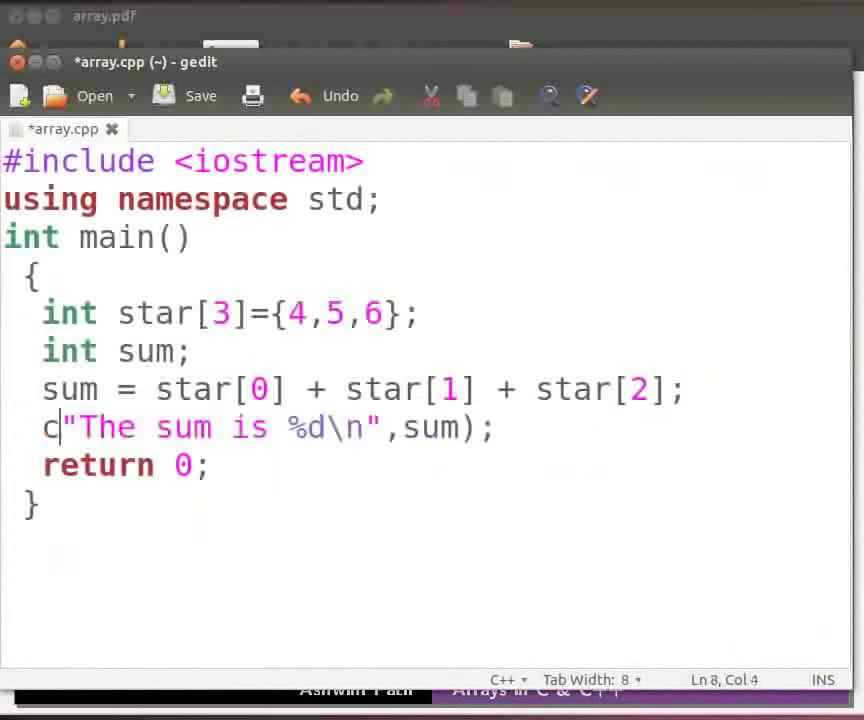
Replace printf with cout<<"The sum is "<<sum<<"\n"; in array.cpp.
{"action": "type", "text": "out<<"}
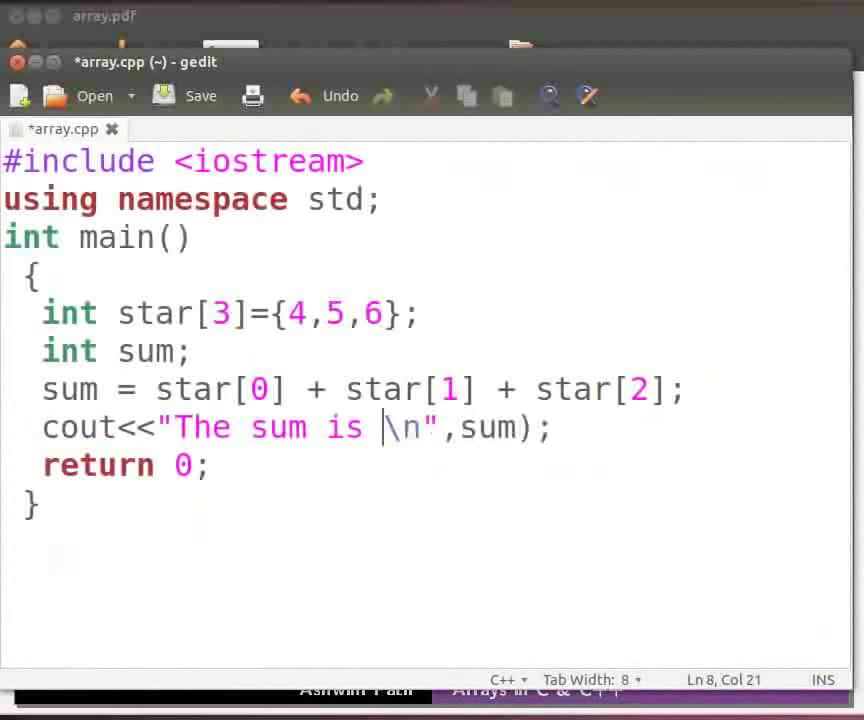
{"action": "key", "text": "BackSpace"}
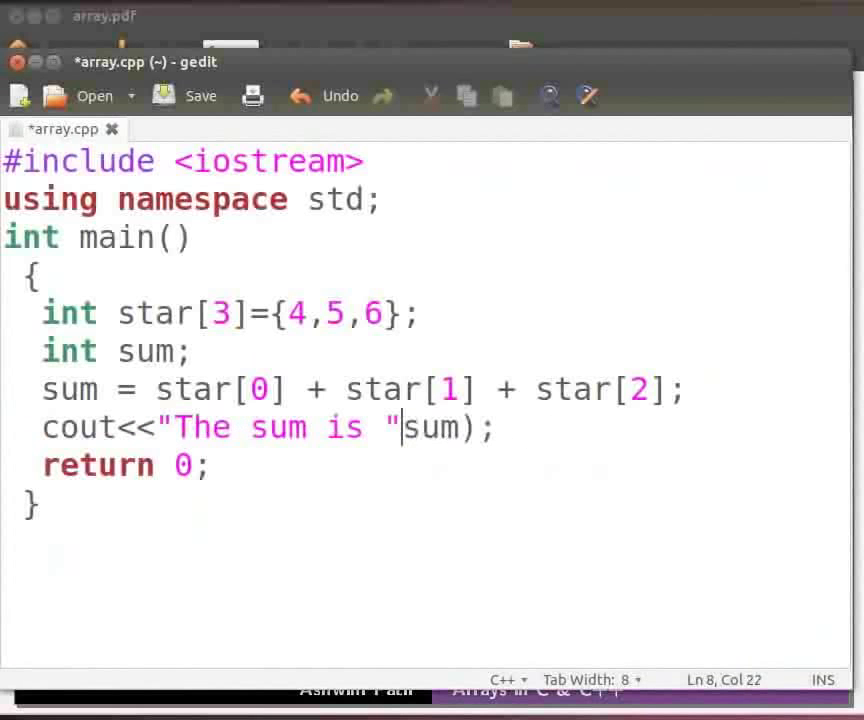
{"action": "type", "text": "<<"}
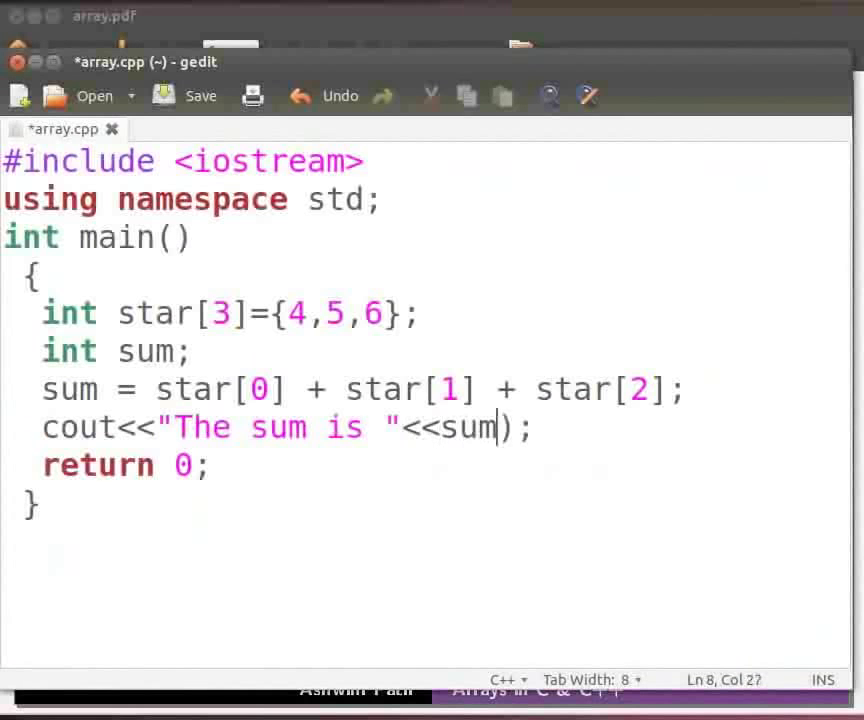
{"action": "key", "text": "BackSpace"}
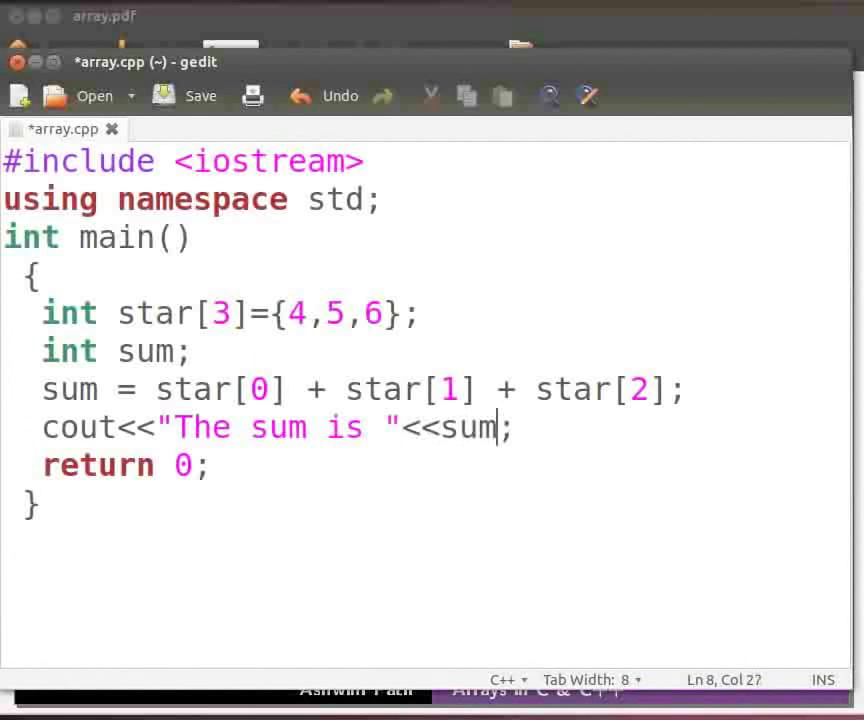
{"action": "type", "text": "<<\"\\"}
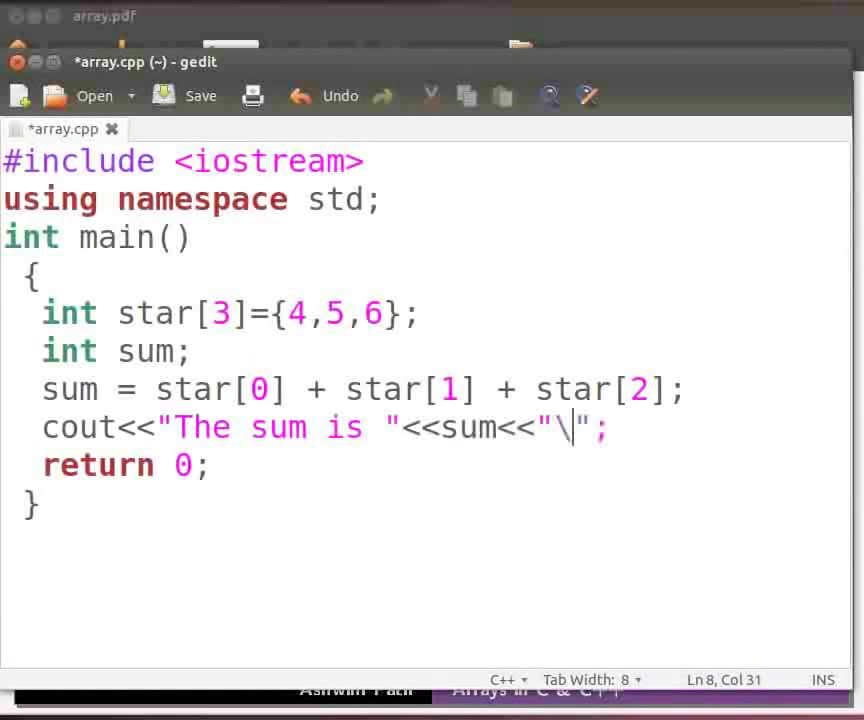
{"action": "type", "text": "n"}
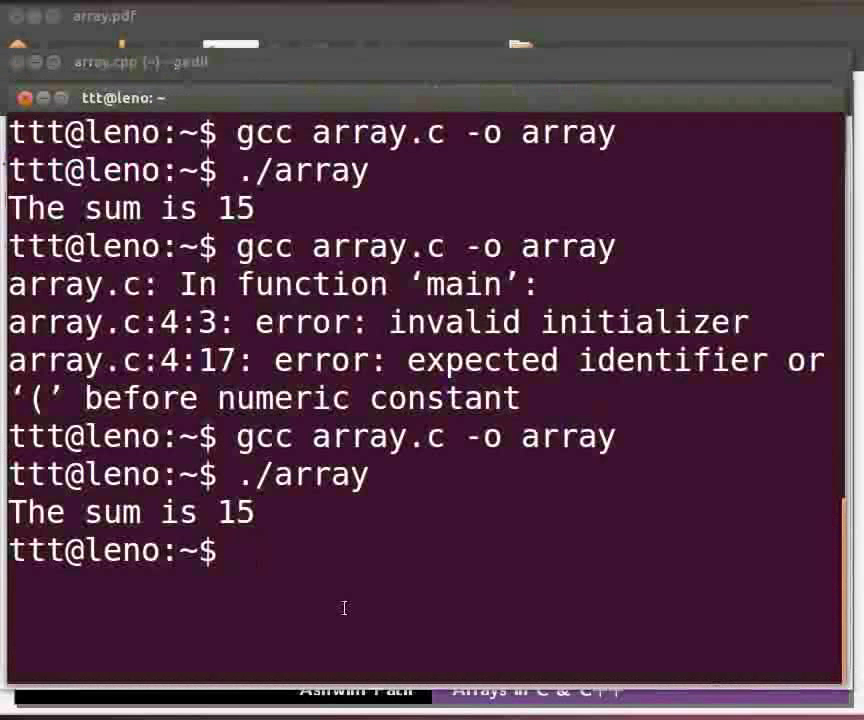
Compile array.cpp with g++ into the executable array1.
{"action": "type", "text": "g++"}
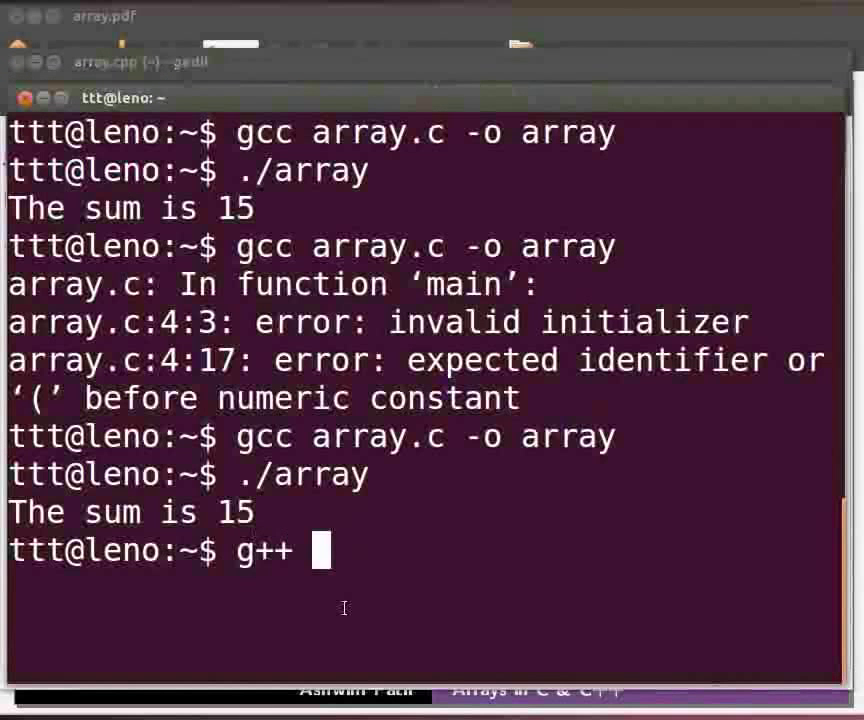
{"action": "type", "text": "array.c"}
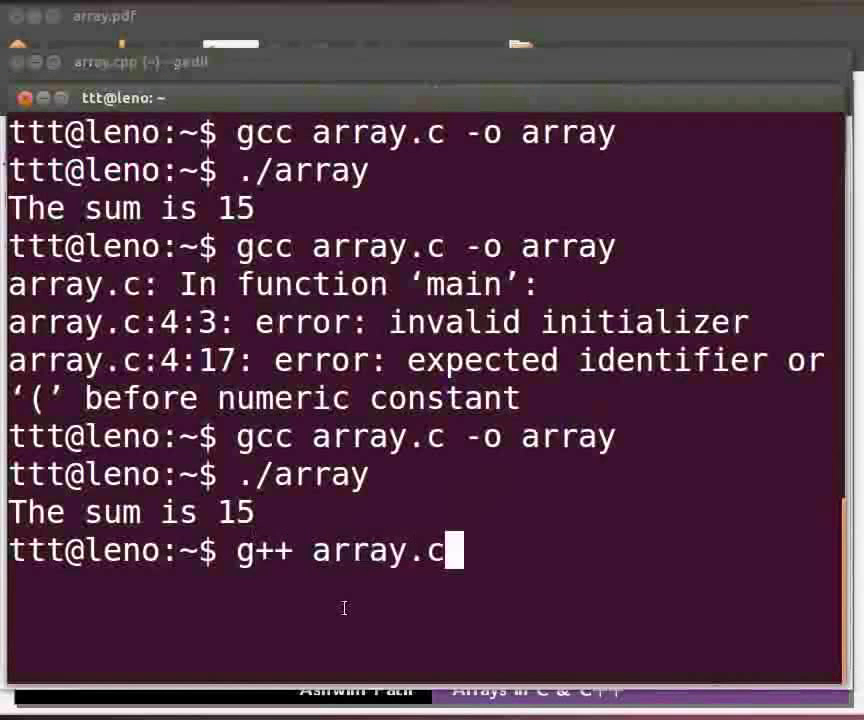
{"action": "type", "text": "pp -o"}
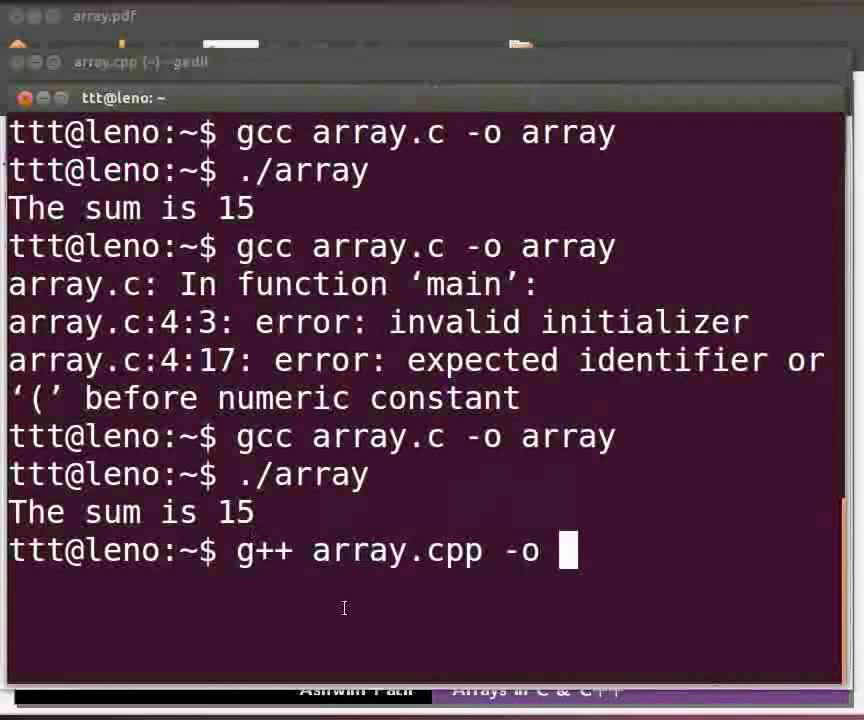
{"action": "type", "text": "array1"}
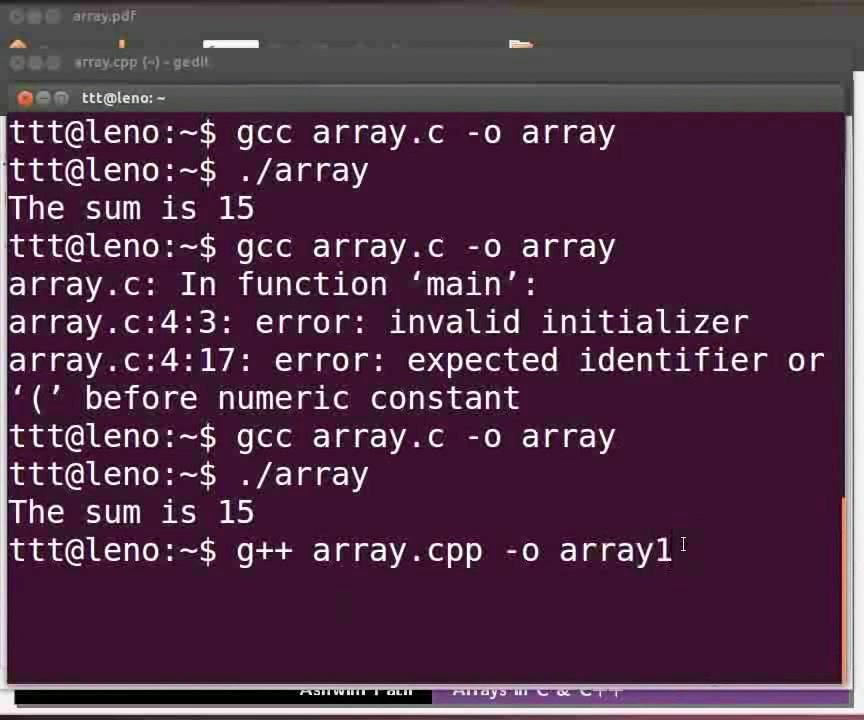
{"action": "key", "text": "Return"}
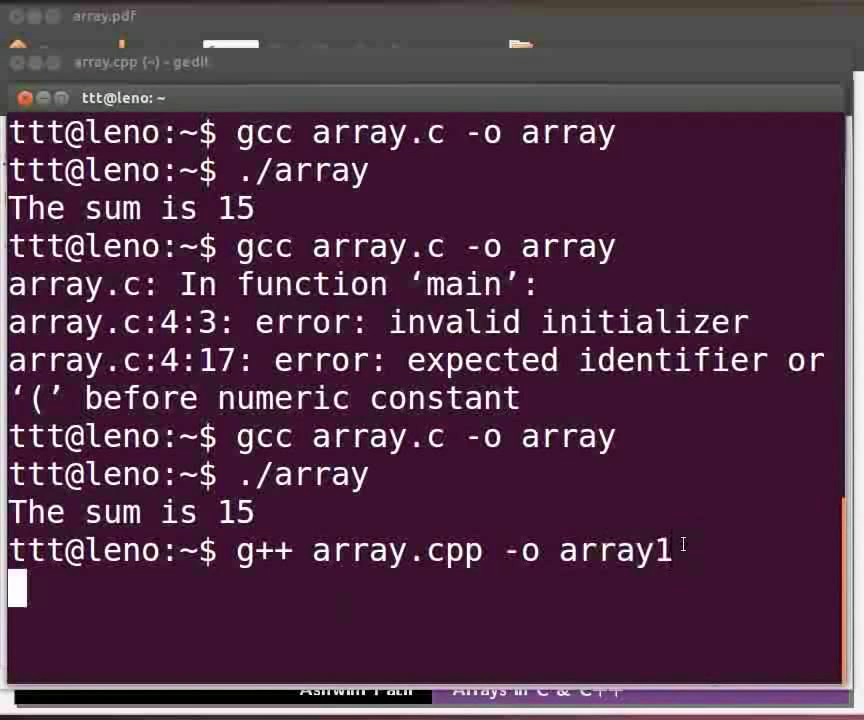
{"action": "key", "text": "Return"}
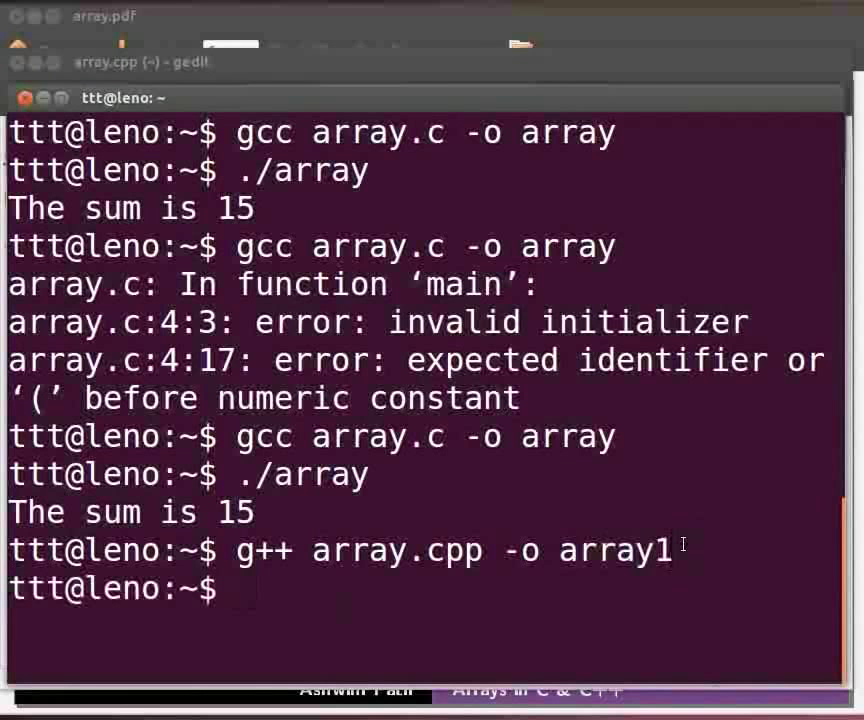
Run ./array1, which prints The sum is 15.
{"action": "type", "text": "./array"}
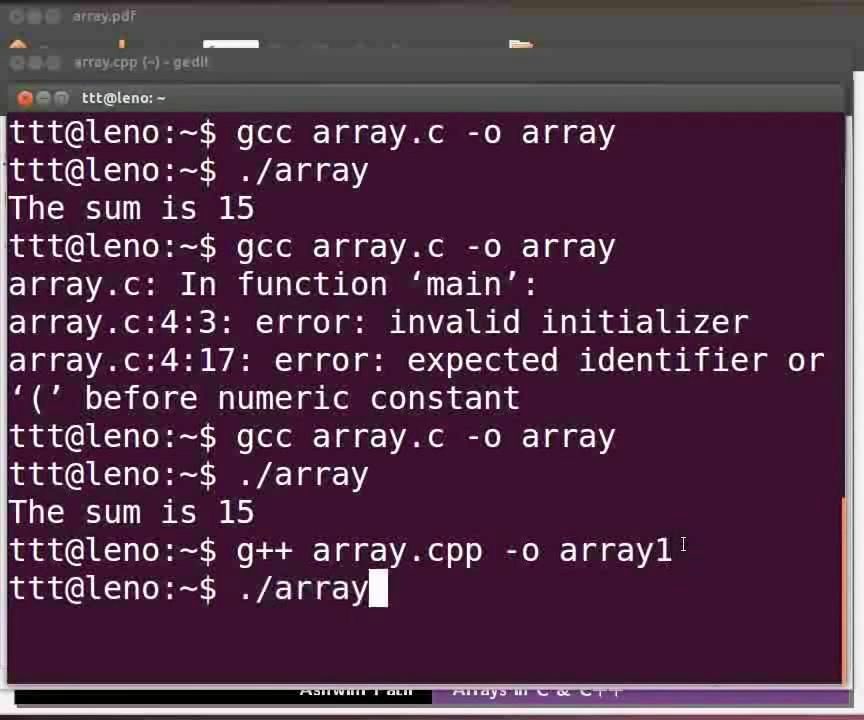
{"action": "key", "text": "Return"}
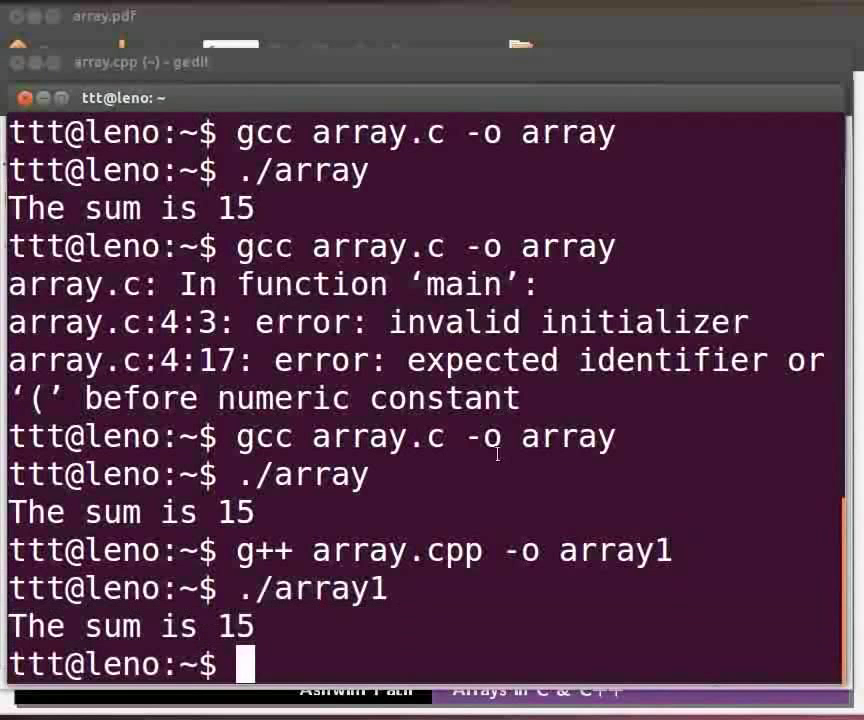
{"action": "mouse_move", "coordinate": [474, 100]}
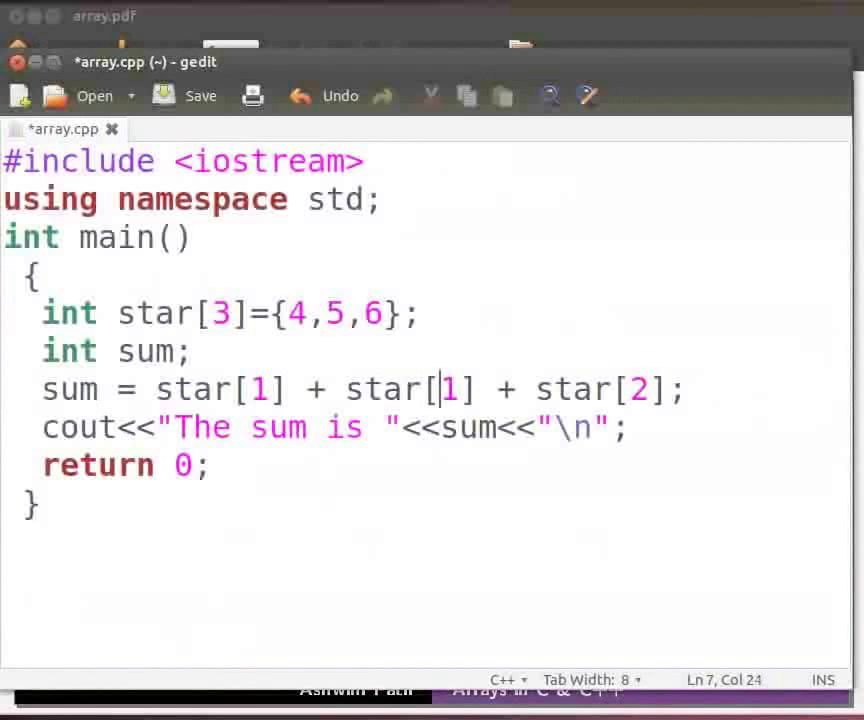
Change the sum line to star[1] + star[2] + star[3] and save array.cpp.
{"action": "type", "text": "2"}
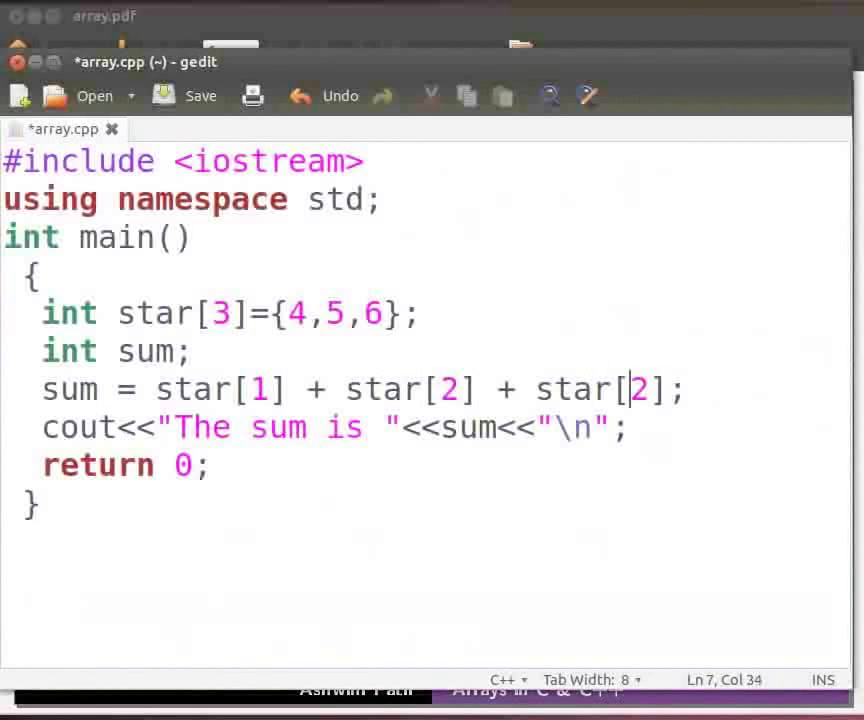
{"action": "type", "text": "3"}
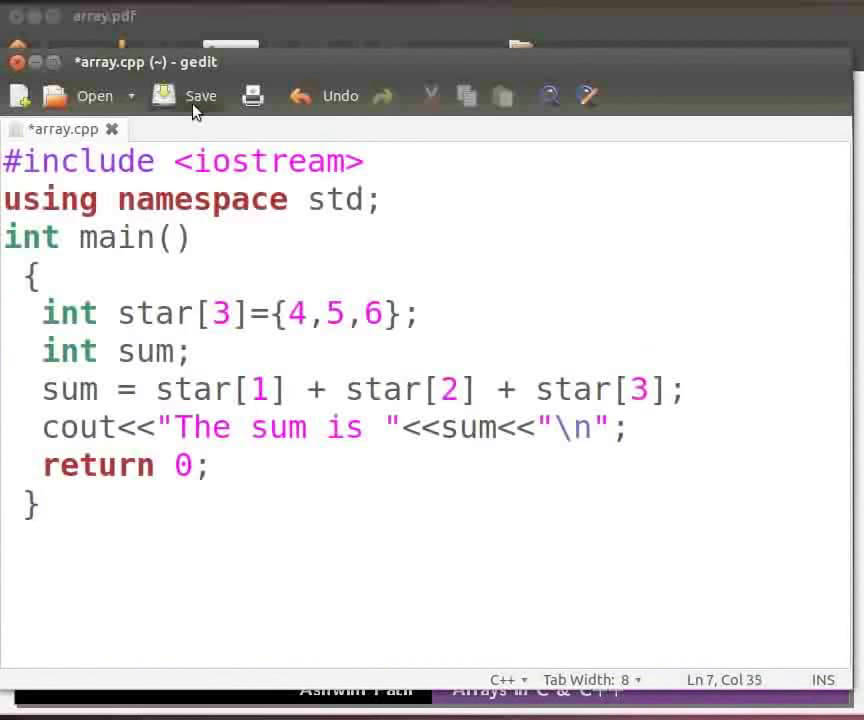
{"action": "left_click", "coordinate": [200, 96]}
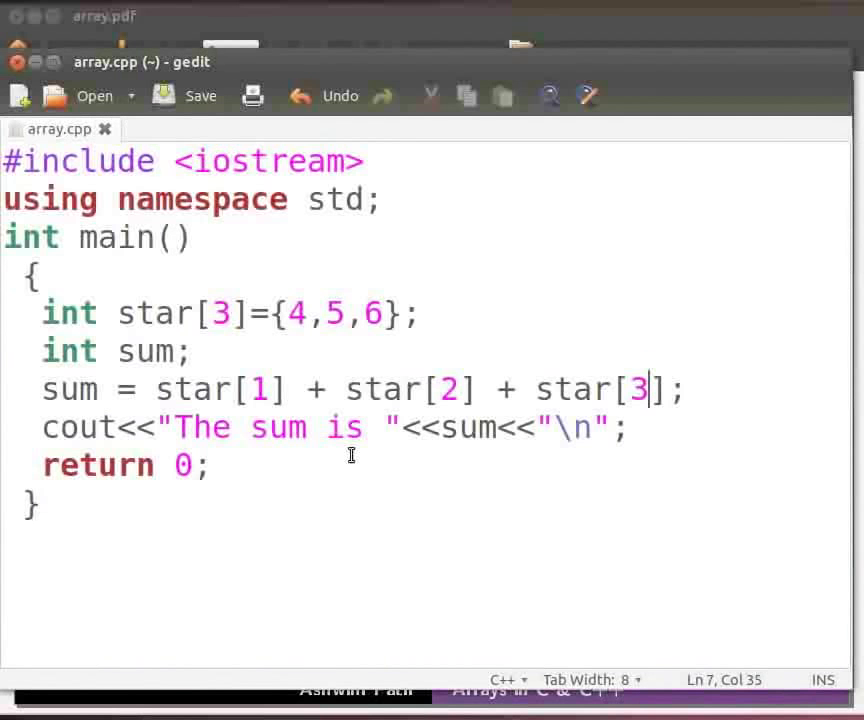
{"action": "mouse_move", "coordinate": [352, 456]}
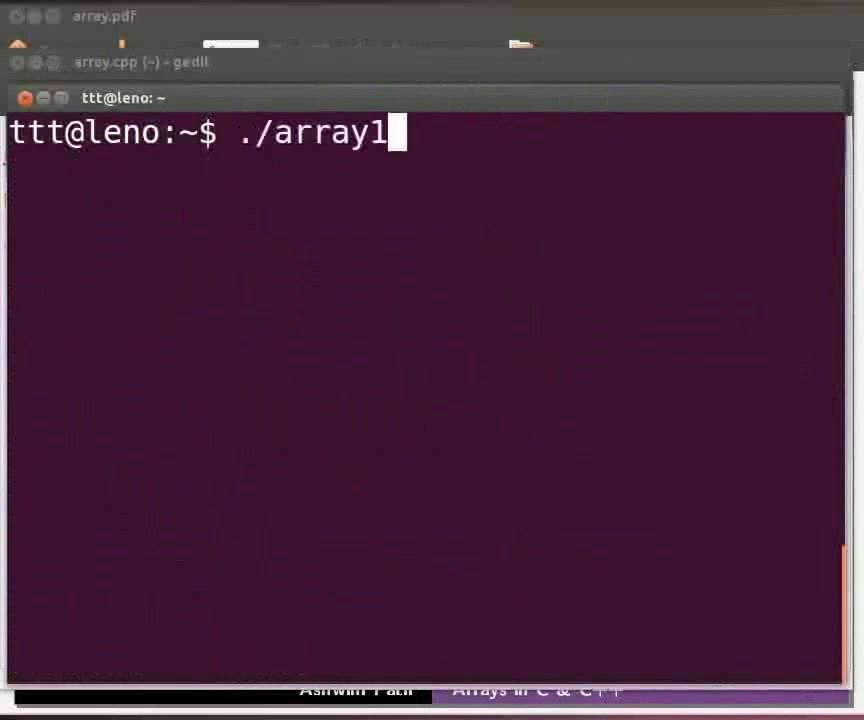
Recompile array.cpp into array1 and run it, printing The sum is 11.
{"action": "key", "text": "Return"}
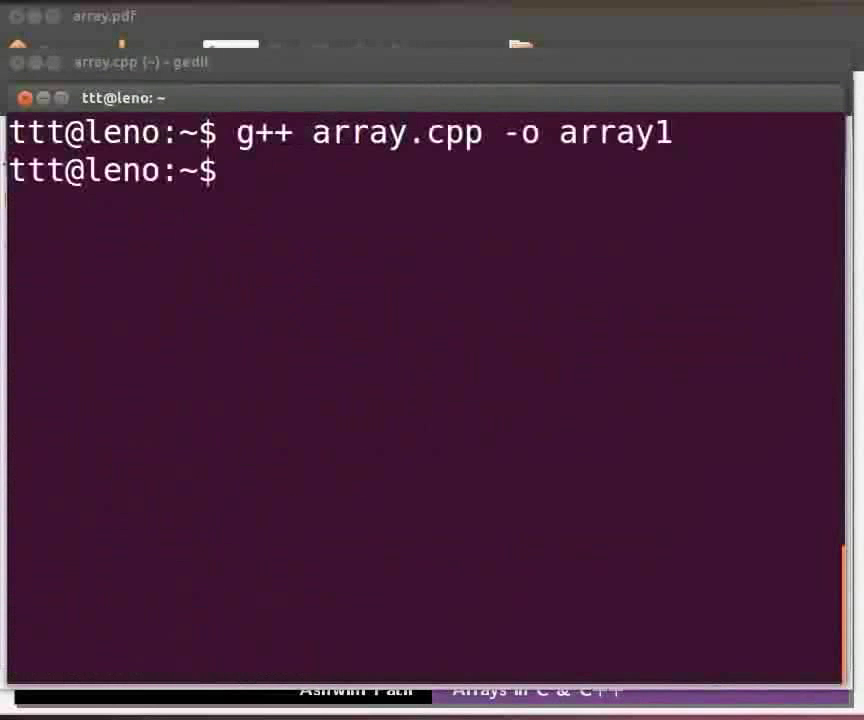
{"action": "type", "text": "./array1"}
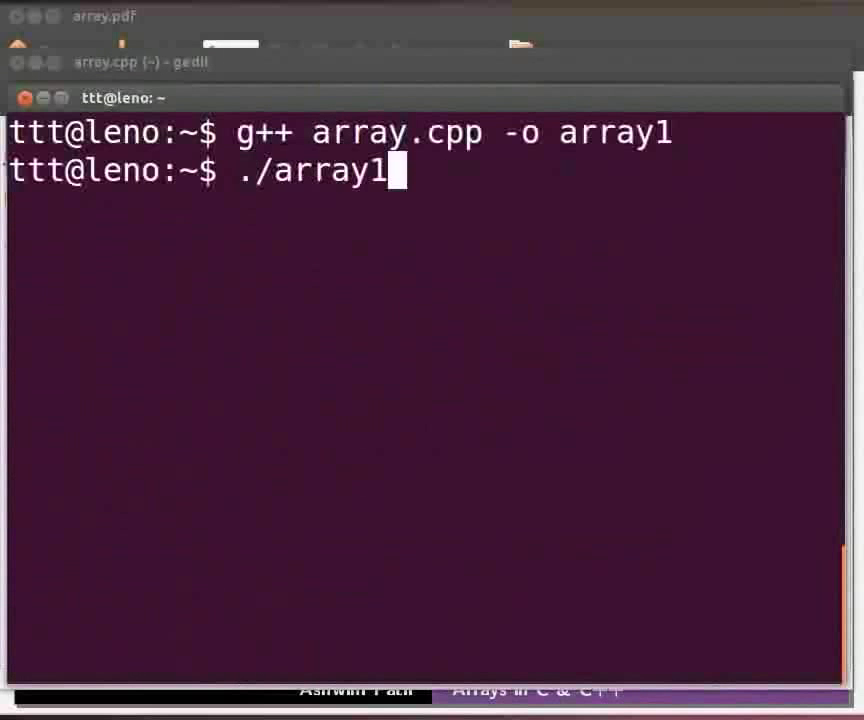
{"action": "key", "text": "Return"}
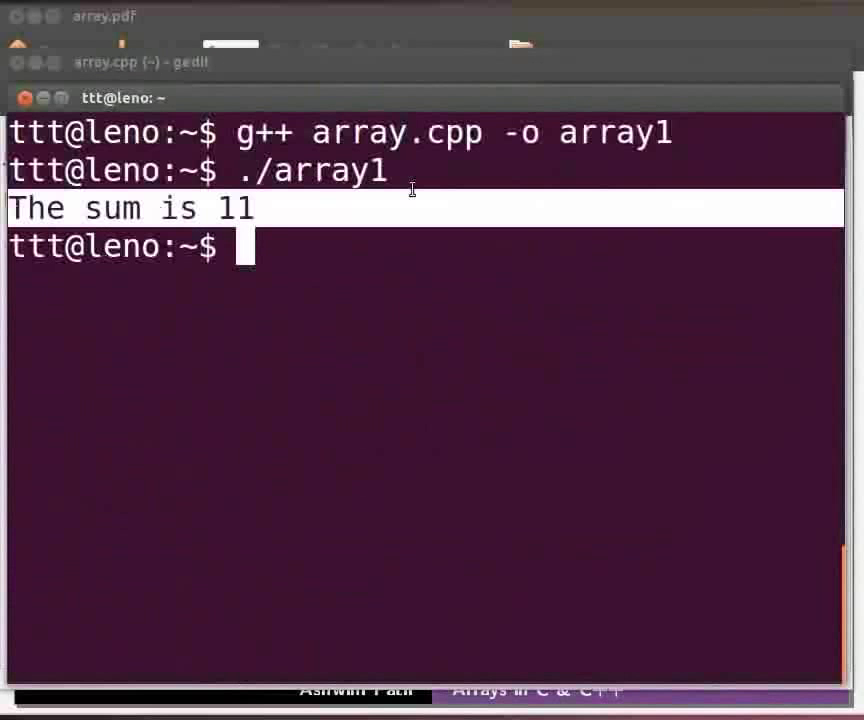
Restore the sum line to star[0] + star[1] + star[2] and save array.cpp.
{"action": "left_click", "coordinate": [140, 60]}
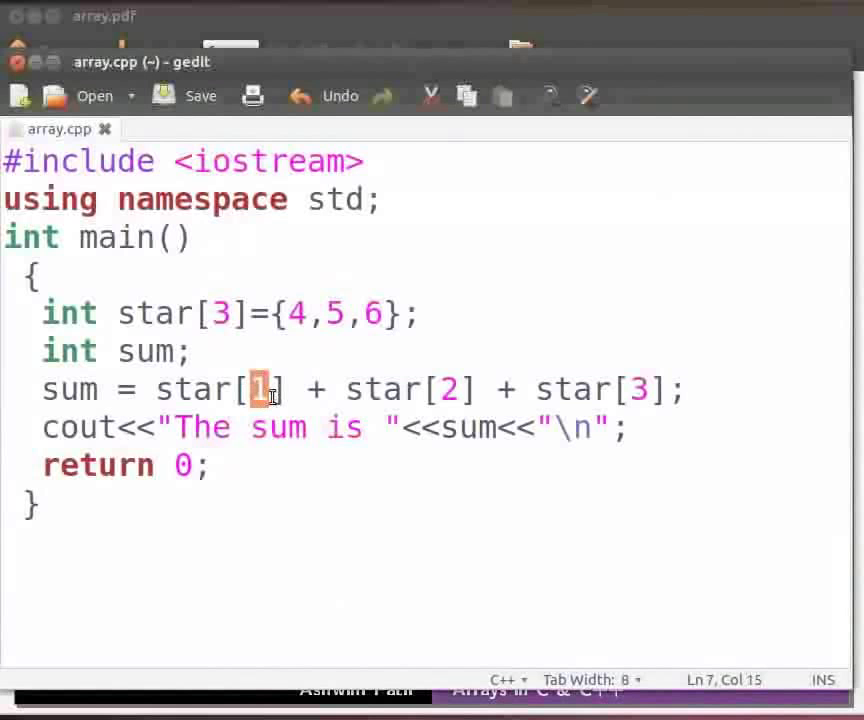
{"action": "type", "text": "0] +"}
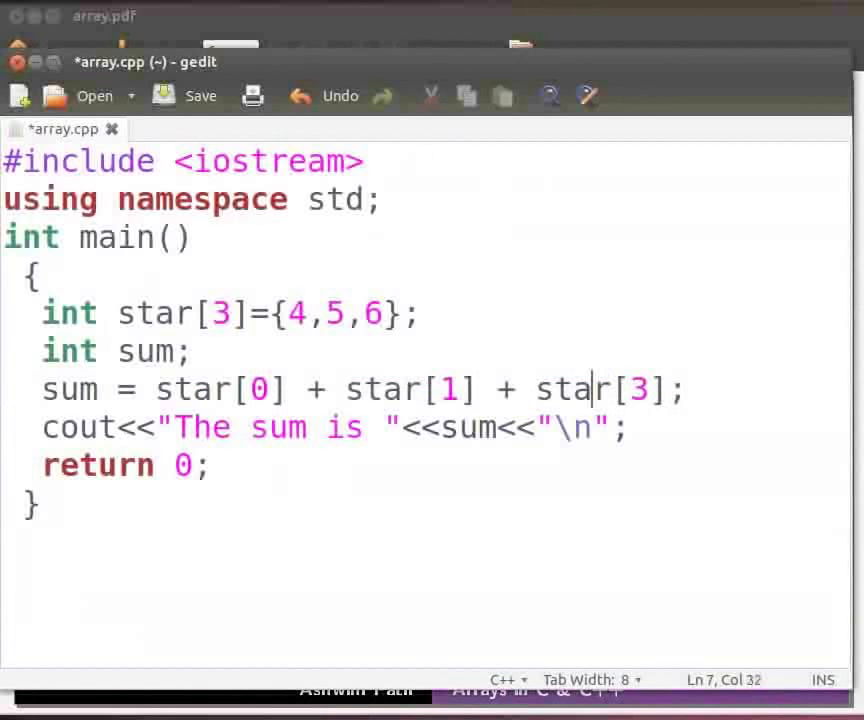
{"action": "type", "text": "2"}
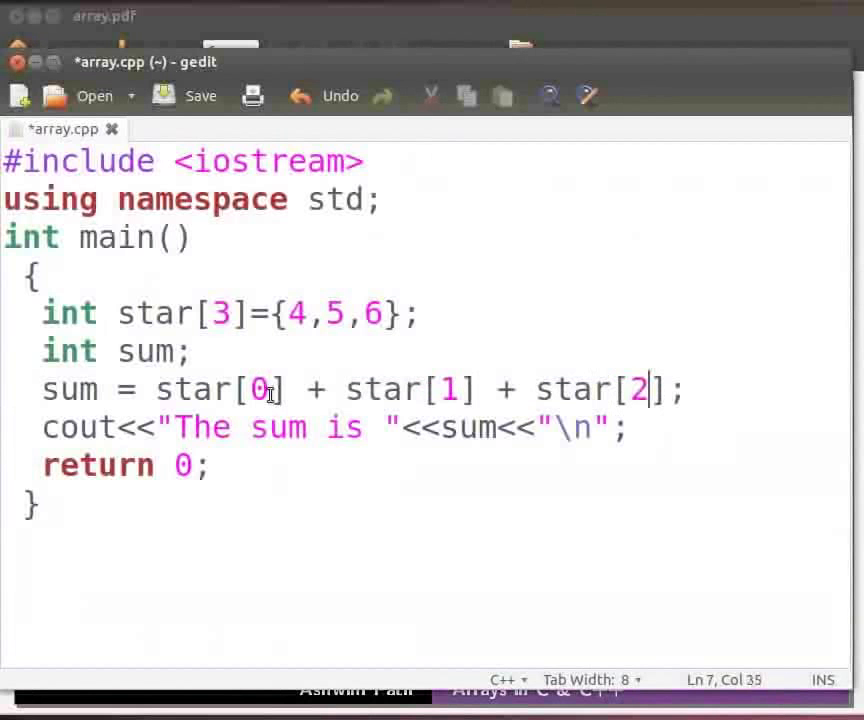
{"action": "mouse_move", "coordinate": [176, 96]}
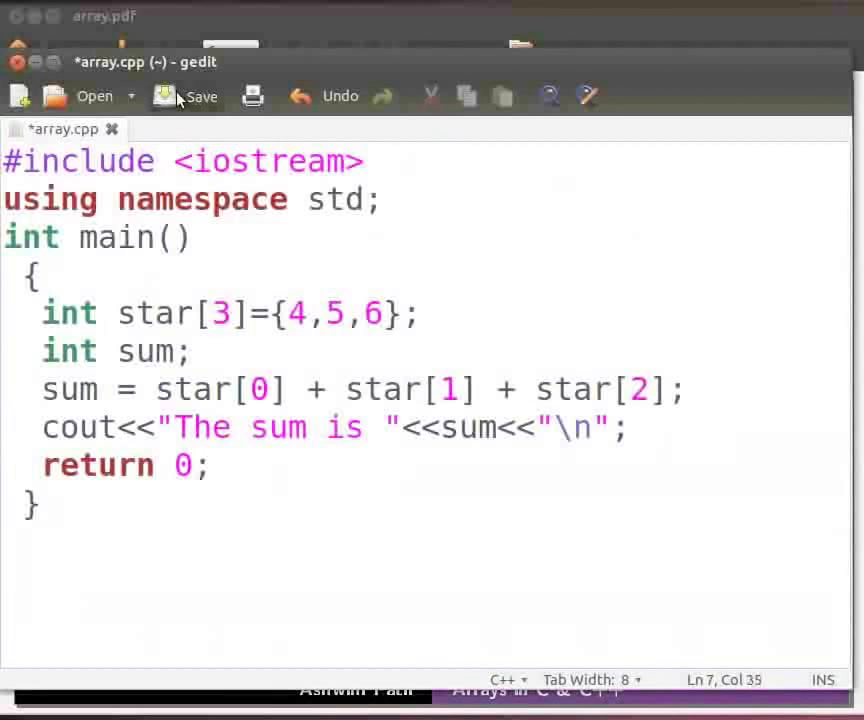
{"action": "left_click", "coordinate": [200, 96]}
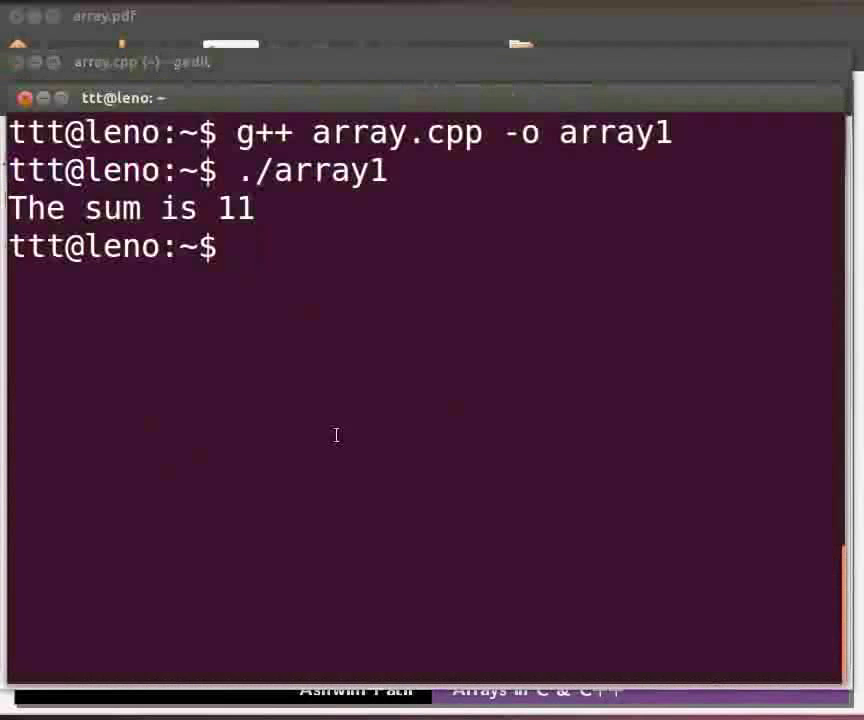
Rebuild array1 with g++ array.cpp -o array1 and run it, printing The sum is 15.
{"action": "type", "text": "g++ array.cpp -o array1"}
{"action": "type", "text": "./array1"}
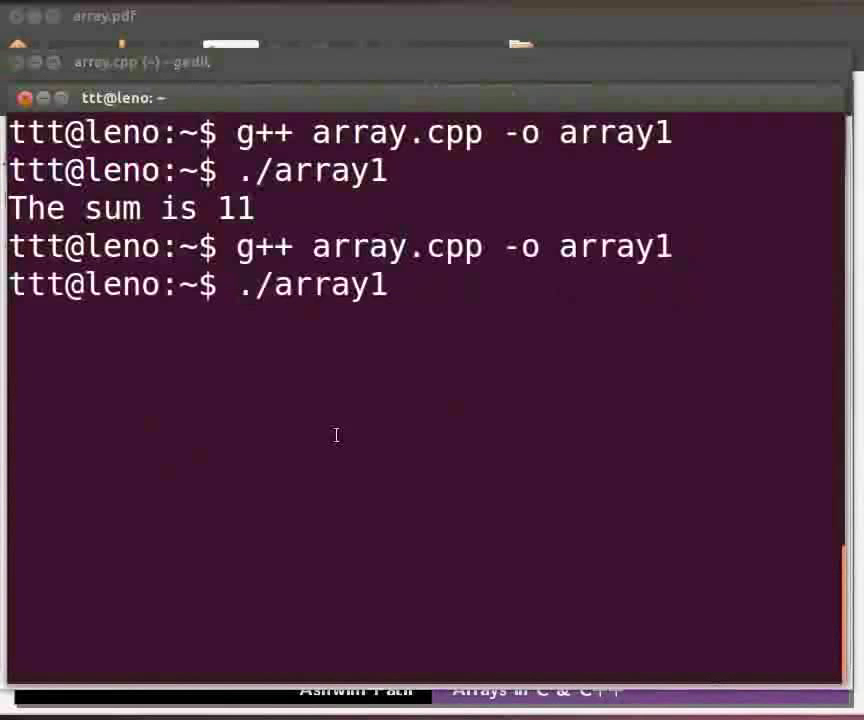
{"action": "key", "text": "Return"}
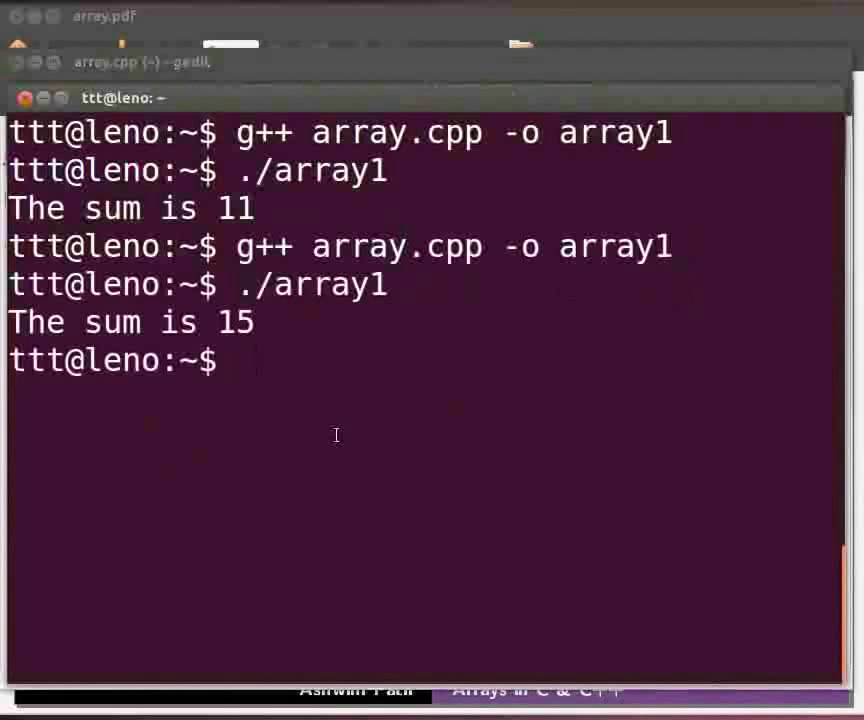
{"action": "mouse_move", "coordinate": [480, 64]}
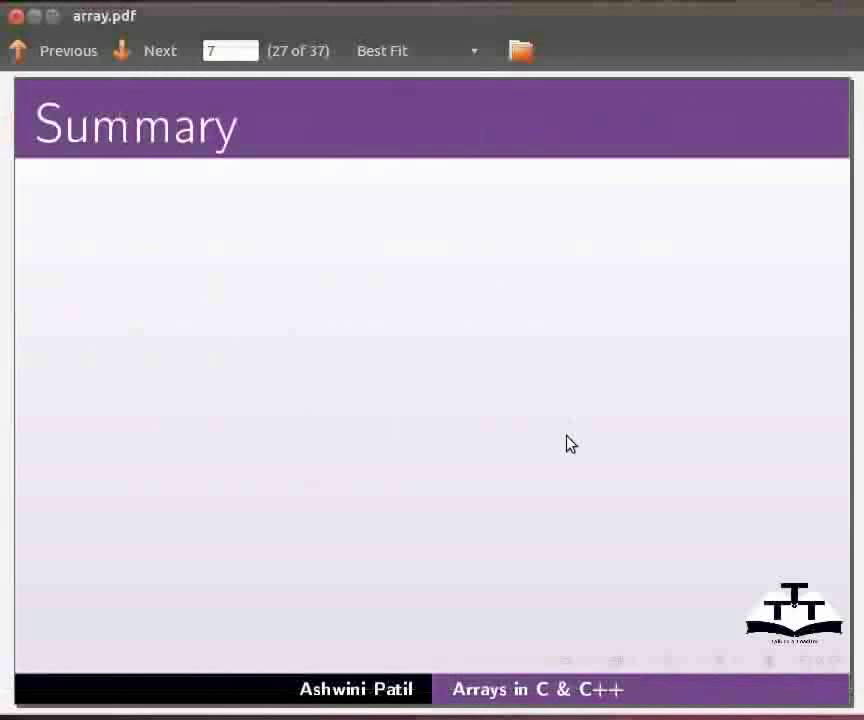
Reveal the Summary bullets: arrays, declaring, initializing with int star[3], and adding elements.
{"action": "left_click", "coordinate": [160, 50]}
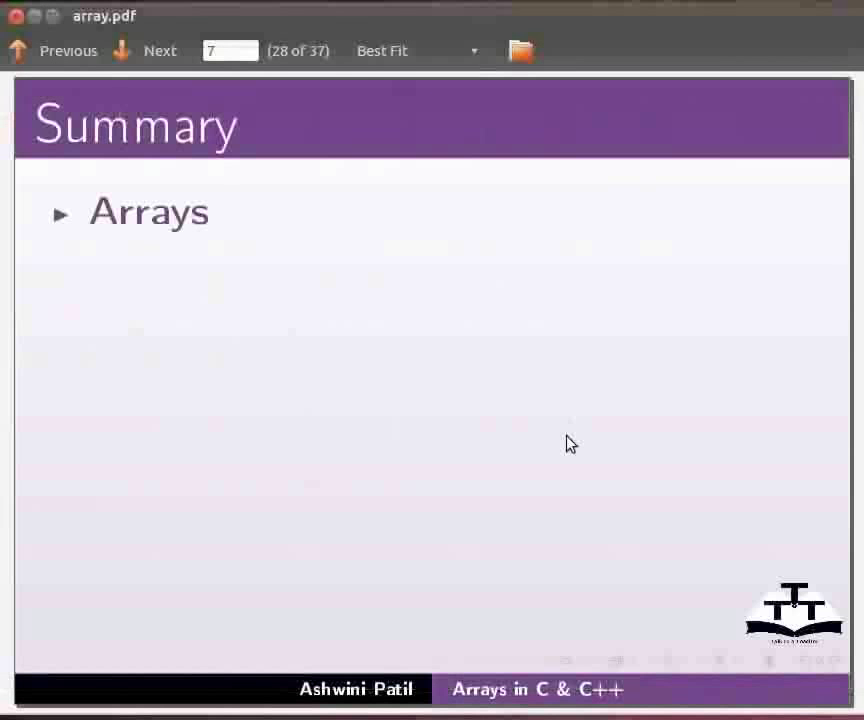
{"action": "left_click", "coordinate": [144, 50]}
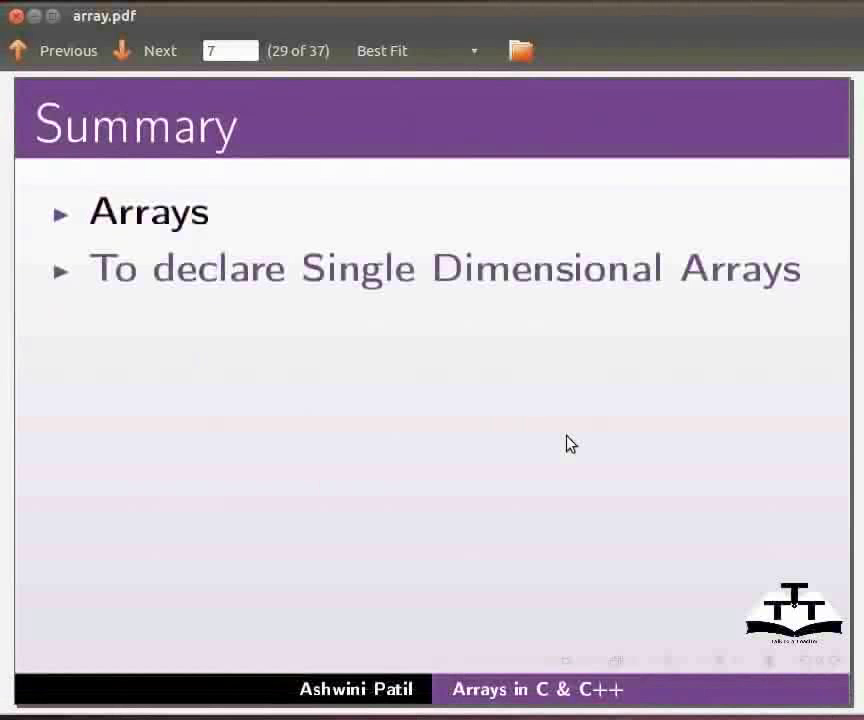
{"action": "left_click", "coordinate": [160, 50]}
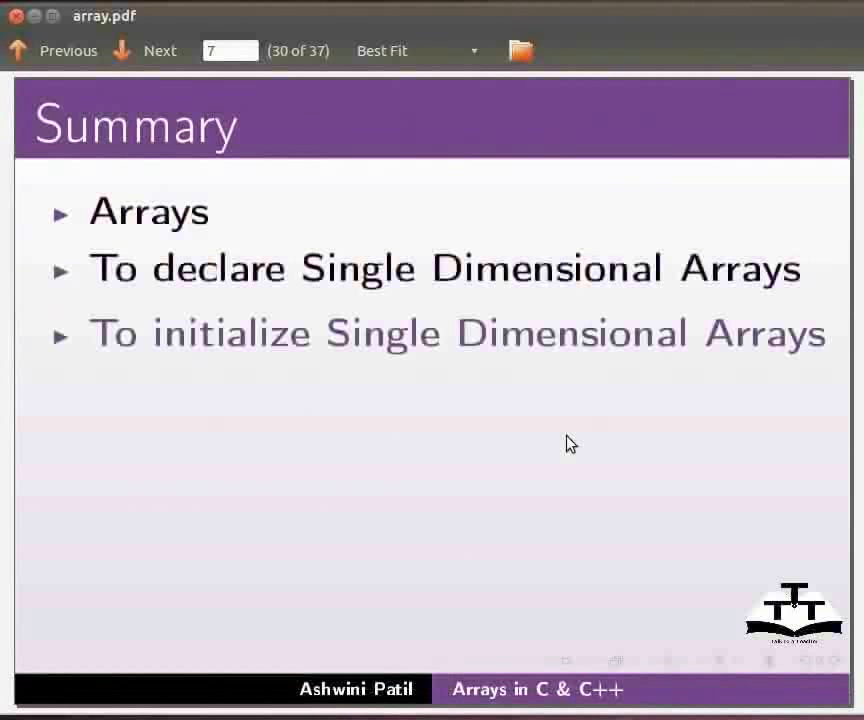
{"action": "left_click", "coordinate": [160, 50]}
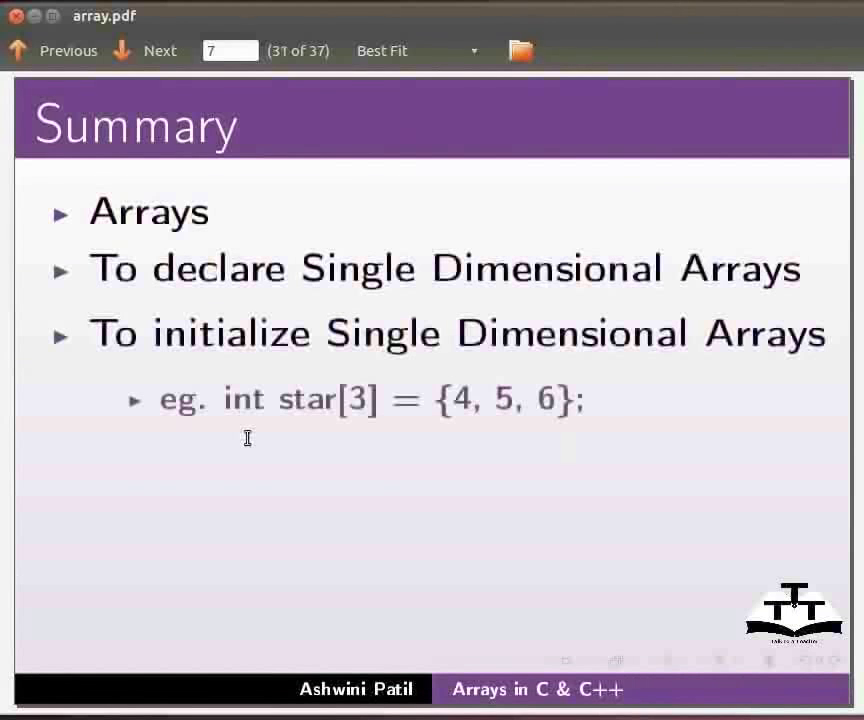
{"action": "mouse_move", "coordinate": [508, 428]}
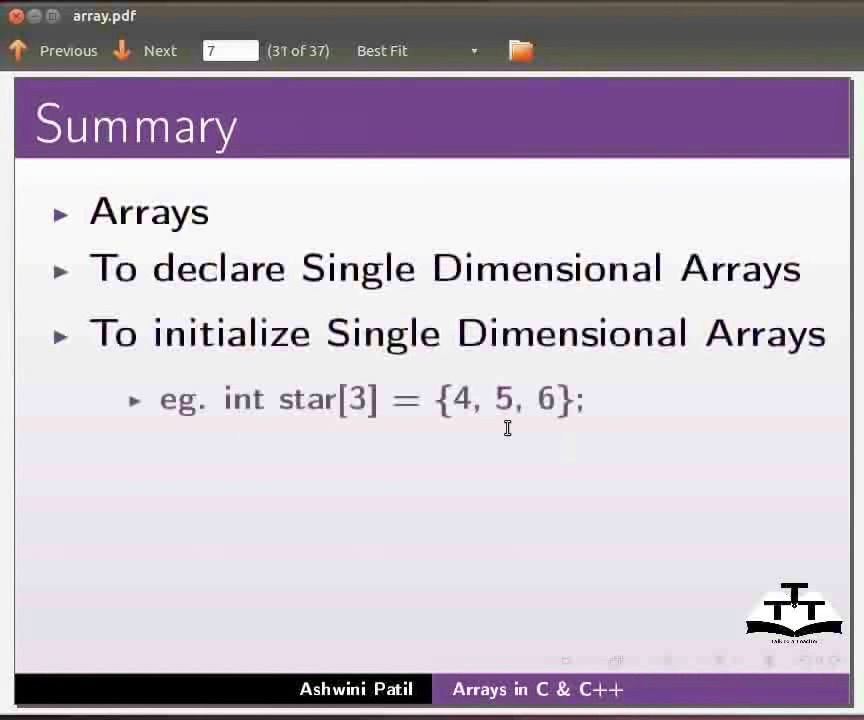
{"action": "left_click", "coordinate": [160, 50]}
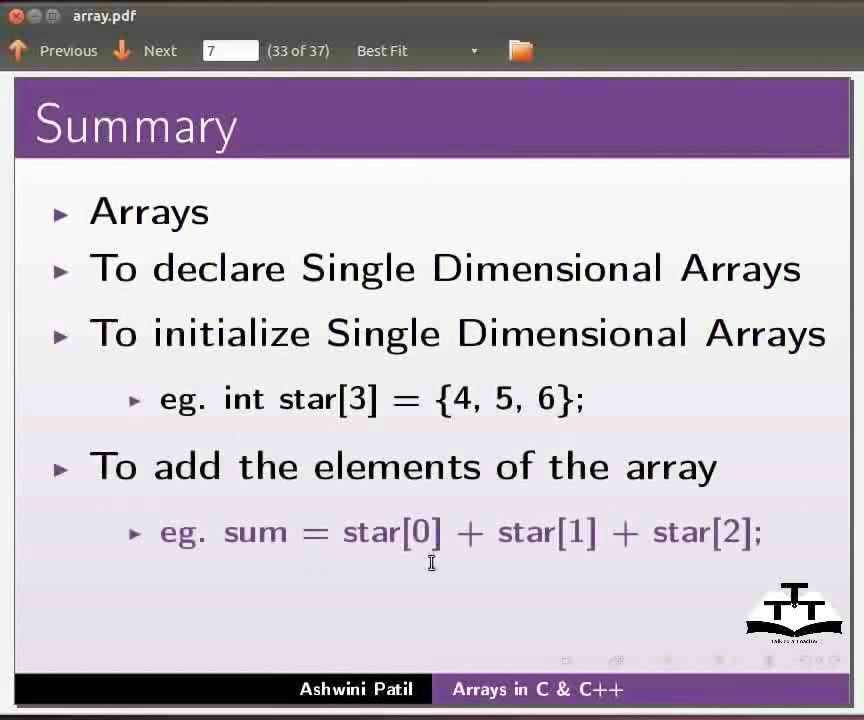
{"action": "mouse_move", "coordinate": [752, 562]}
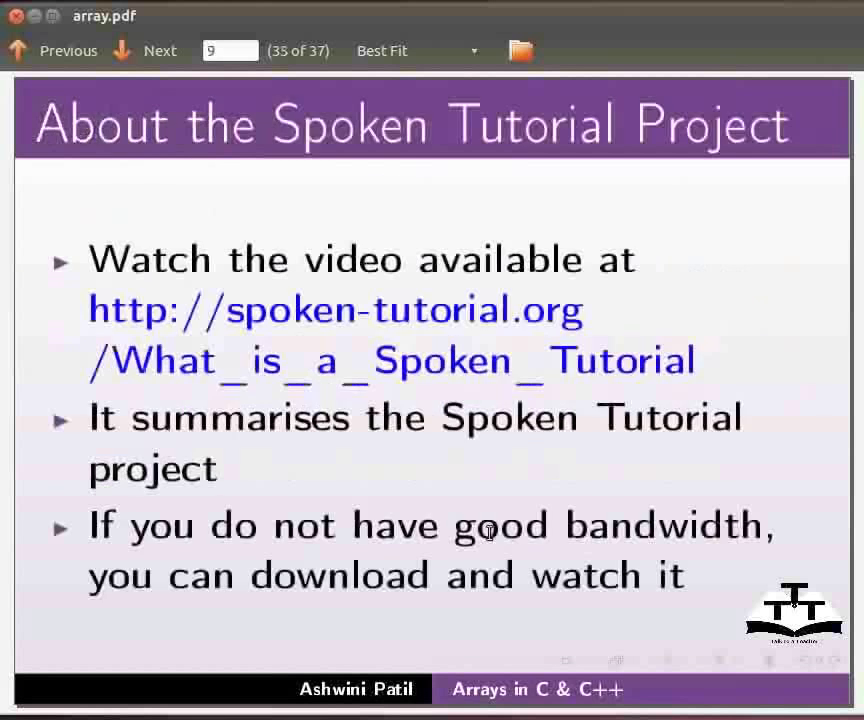
{"action": "mouse_move", "coordinate": [488, 490]}
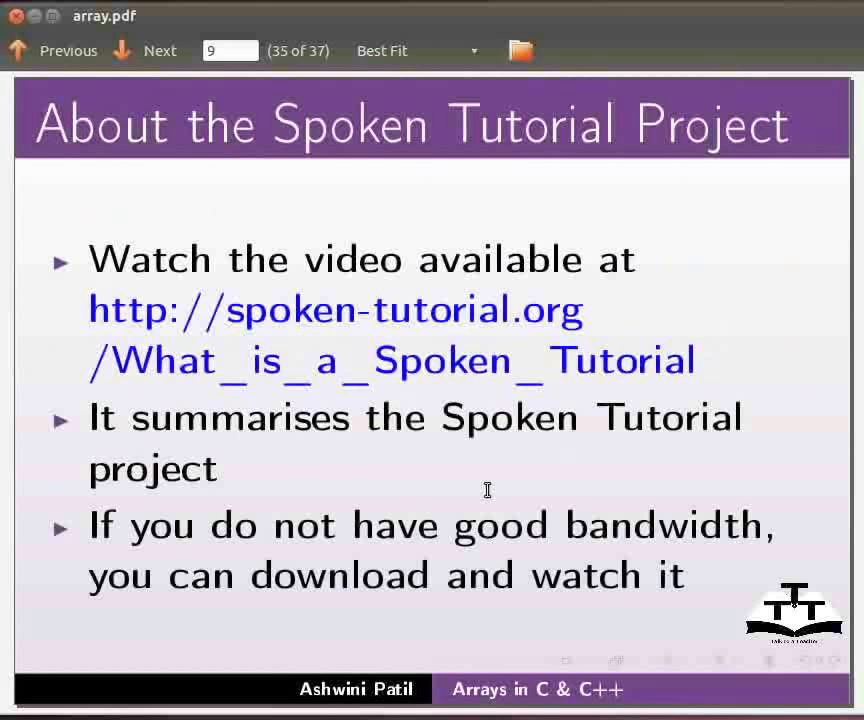
Advance past the Workshops slide to the final Acknowledgements slide, 37 of 37.
{"action": "left_click", "coordinate": [144, 50]}
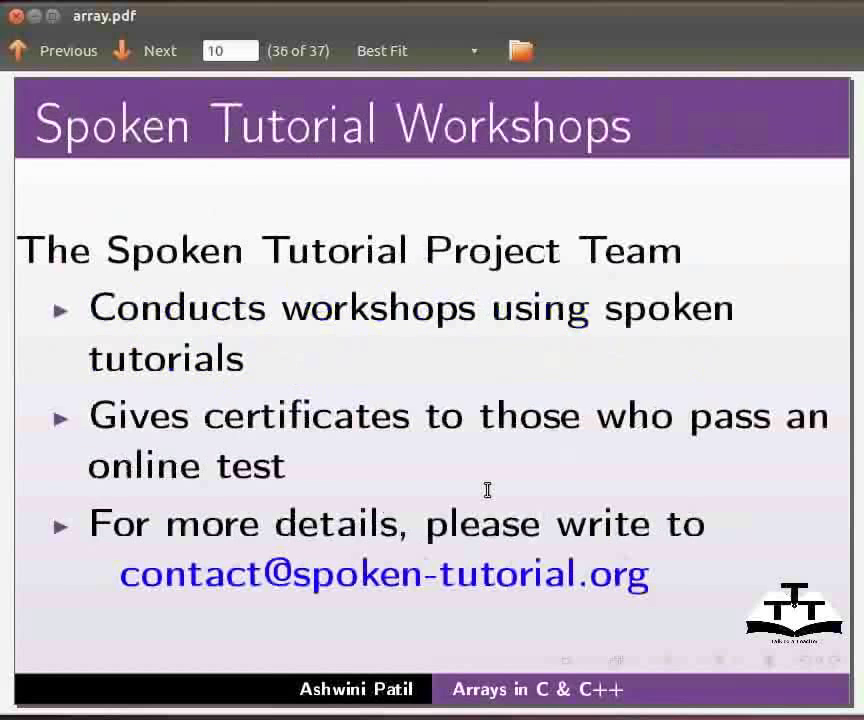
{"action": "mouse_move", "coordinate": [324, 370]}
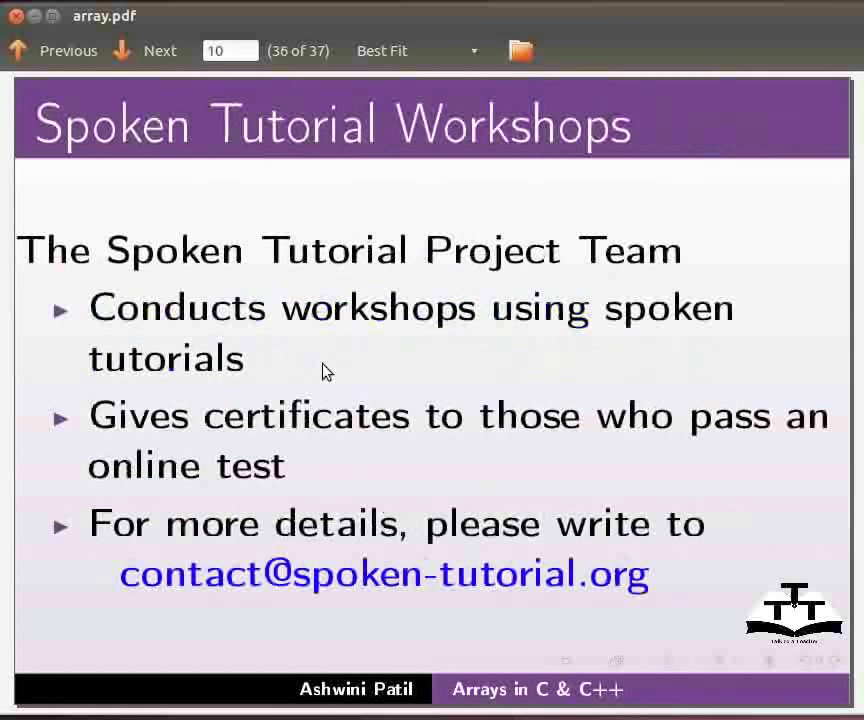
{"action": "mouse_move", "coordinate": [378, 482]}
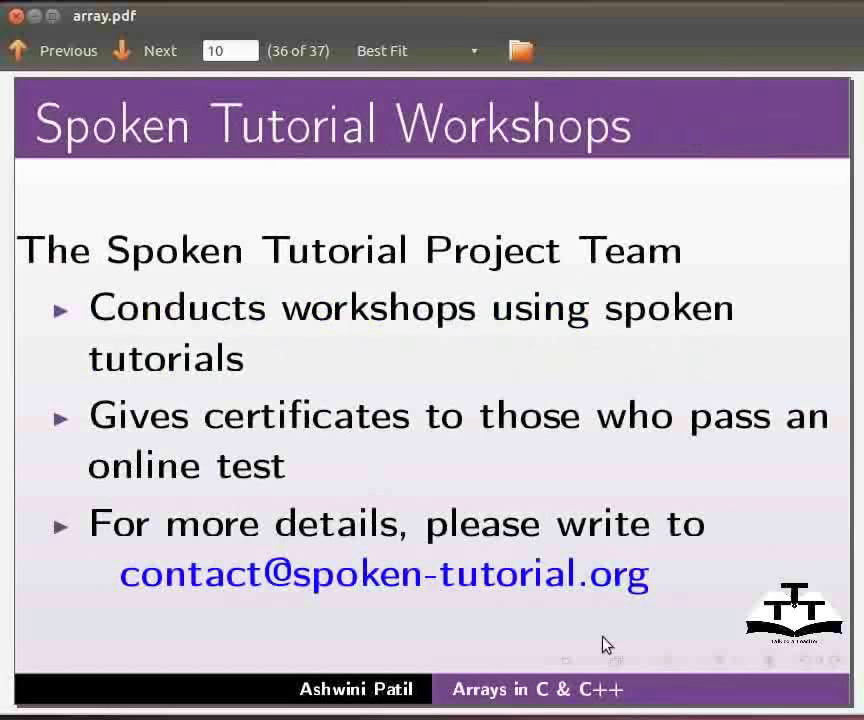
{"action": "mouse_move", "coordinate": [332, 632]}
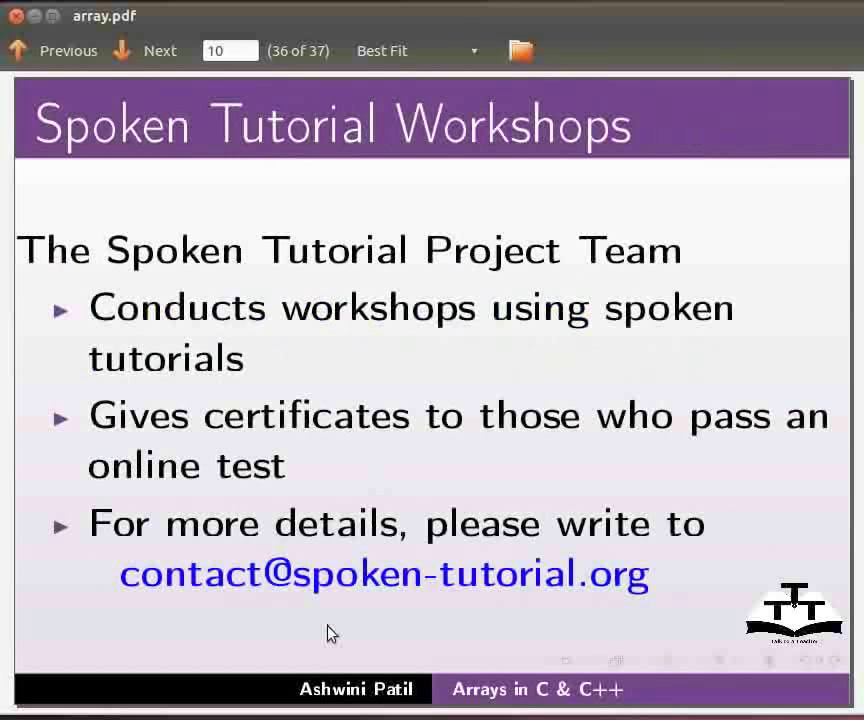
{"action": "mouse_move", "coordinate": [660, 612]}
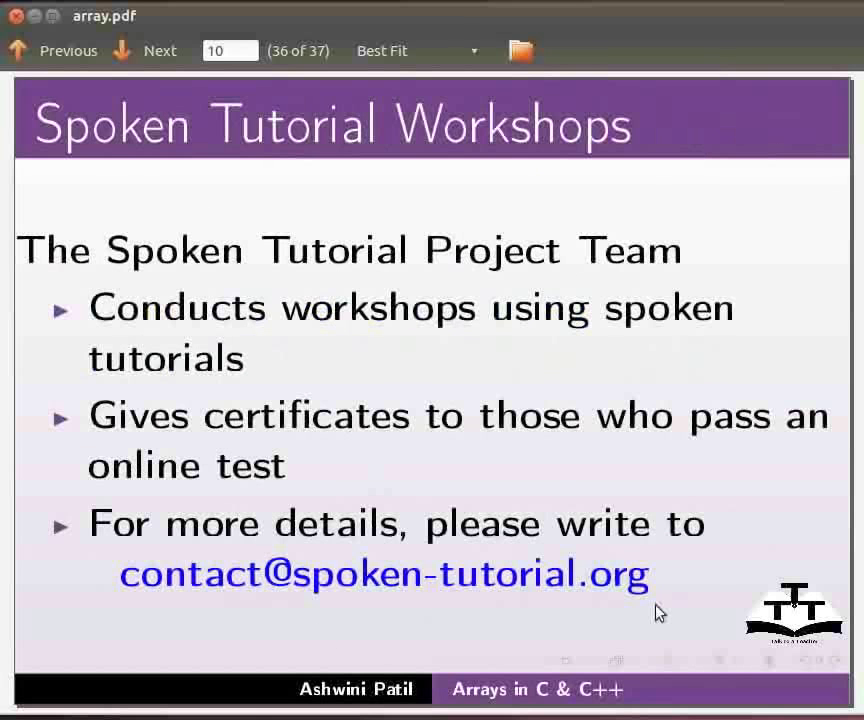
{"action": "left_click", "coordinate": [160, 50]}
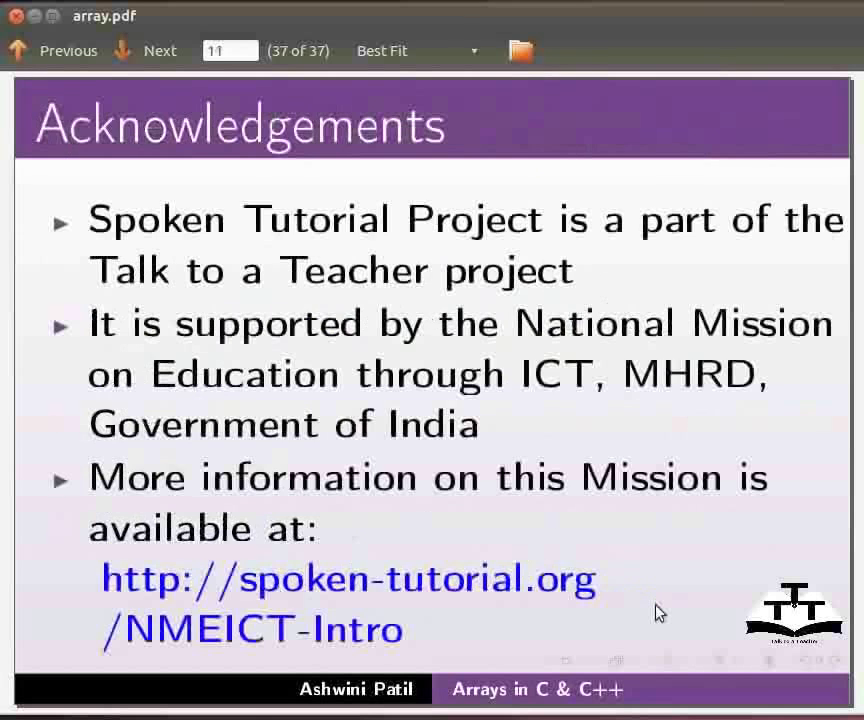
{"action": "mouse_move", "coordinate": [686, 556]}
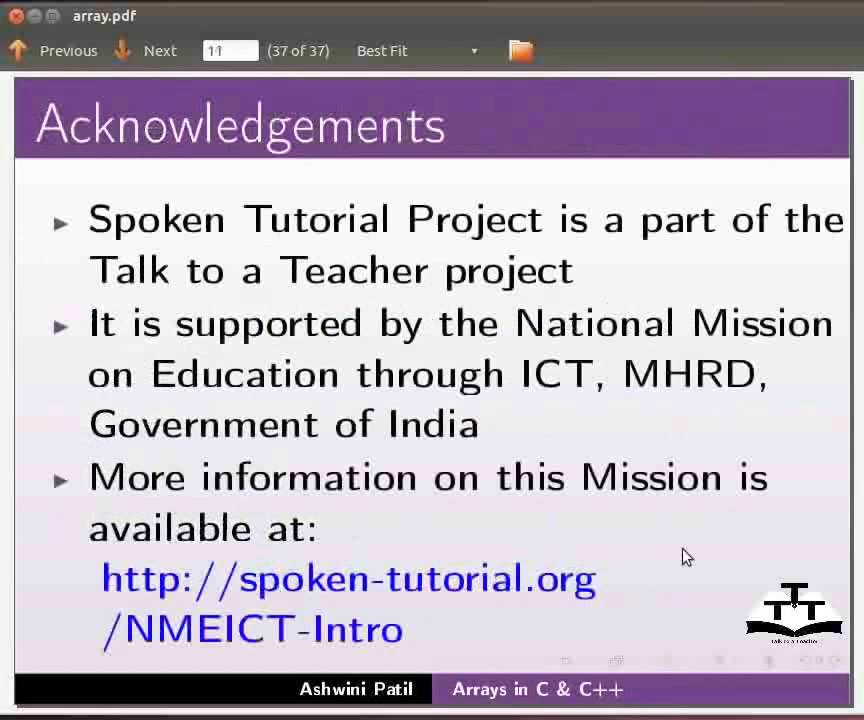